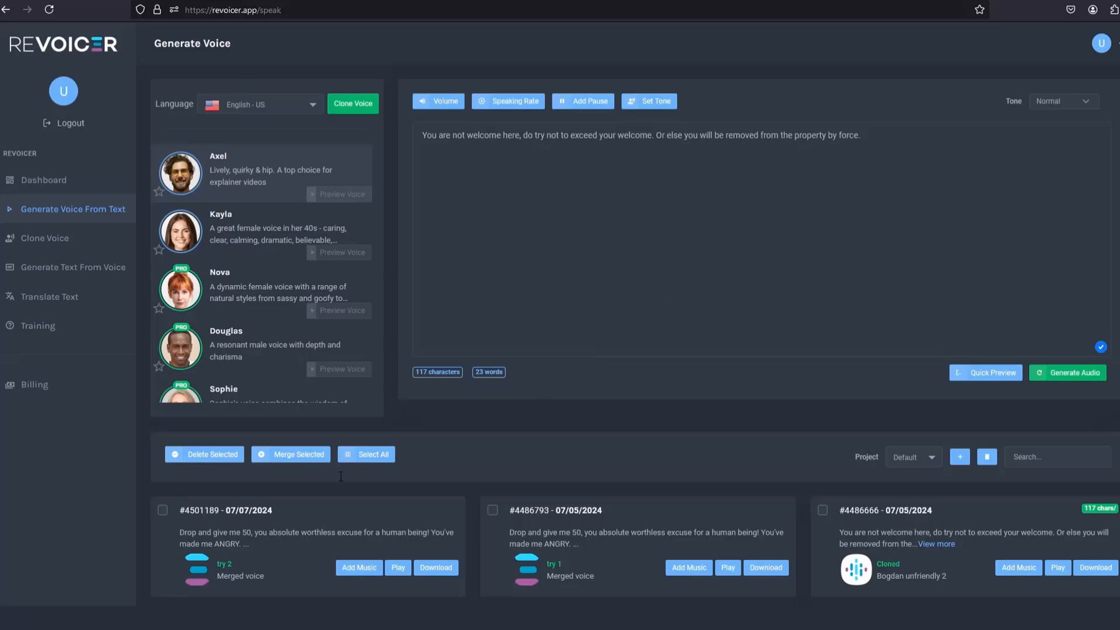
# Step: Sign the cloning consent as 'Bogda', name the new voice 'Bogdan1' and agree to continue cloning
pyautogui.scroll(-3)
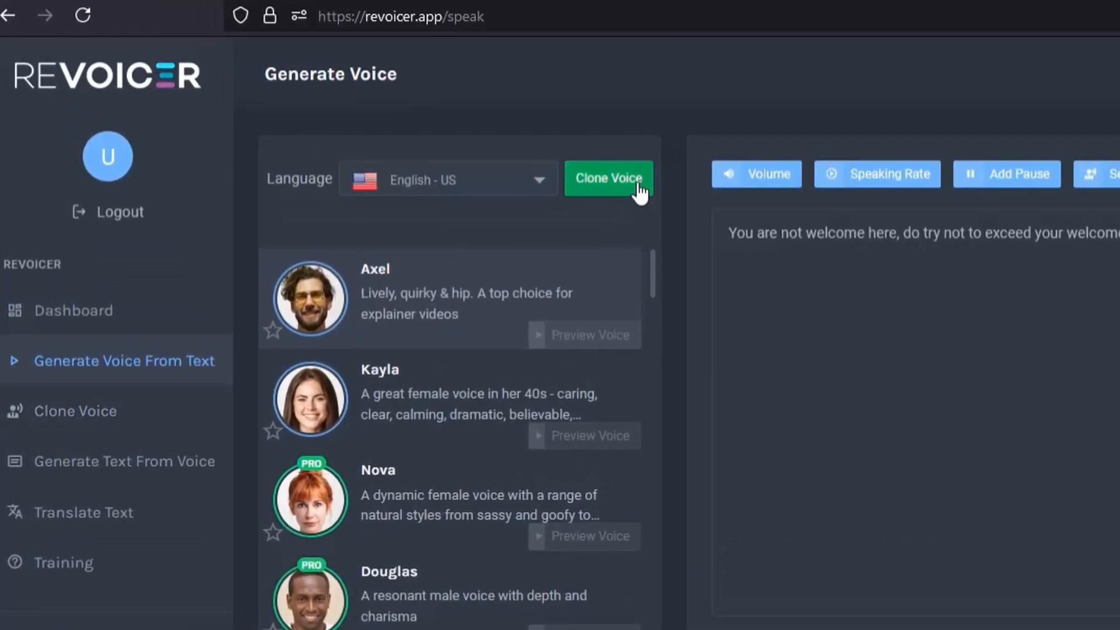
pyautogui.click(608, 177)
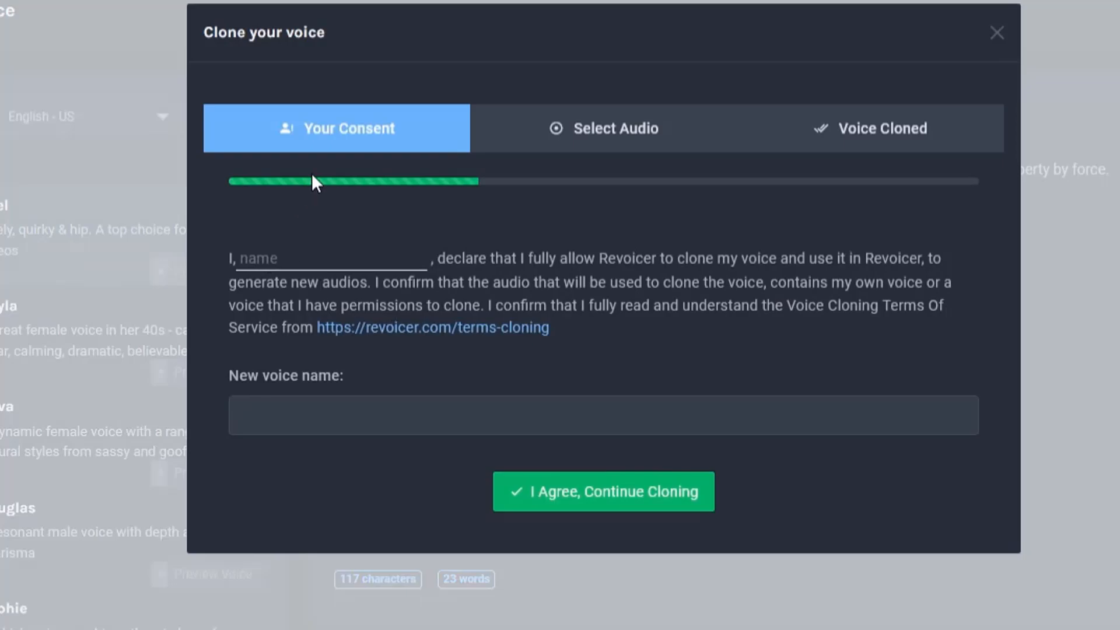
pyautogui.moveTo(856, 135)
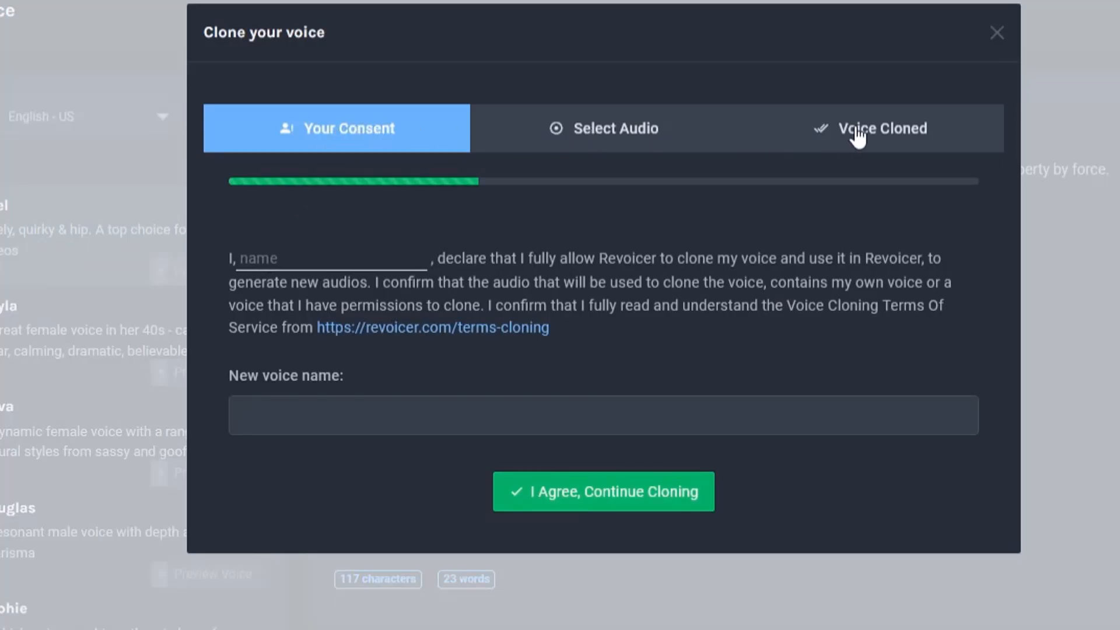
pyautogui.moveTo(228, 278)
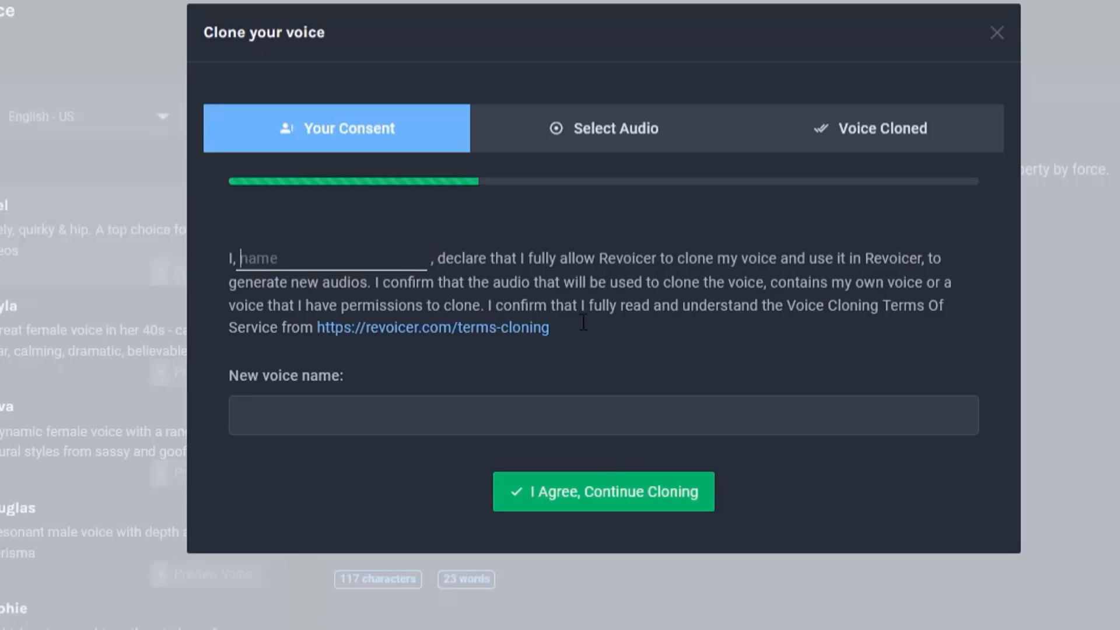
pyautogui.write('Bogdan')
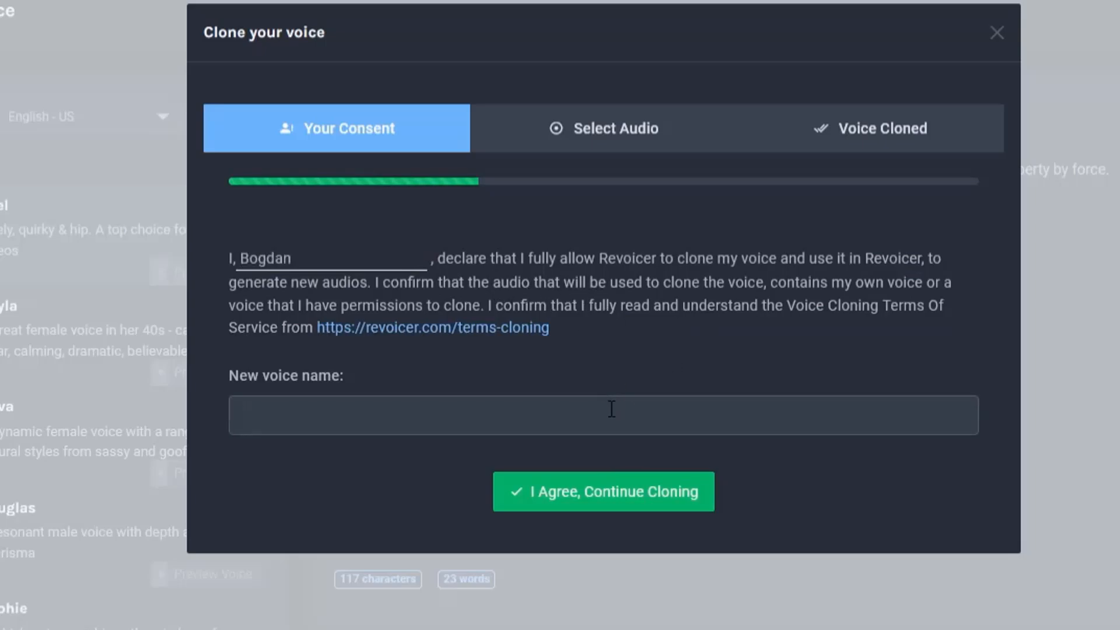
pyautogui.write('Bogdan1')
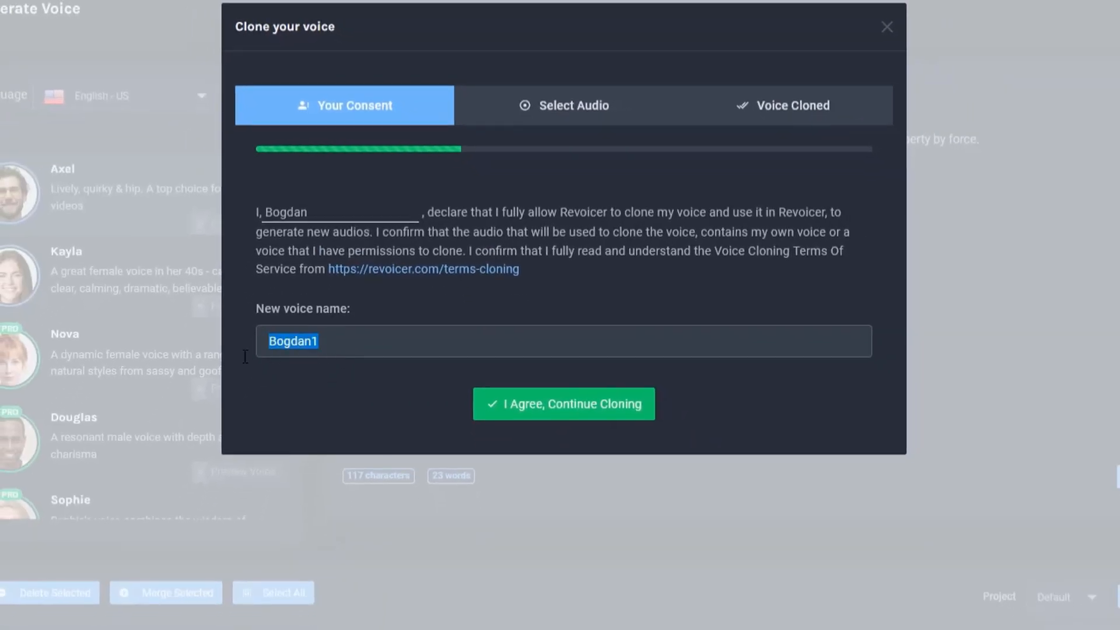
pyautogui.click(334, 341)
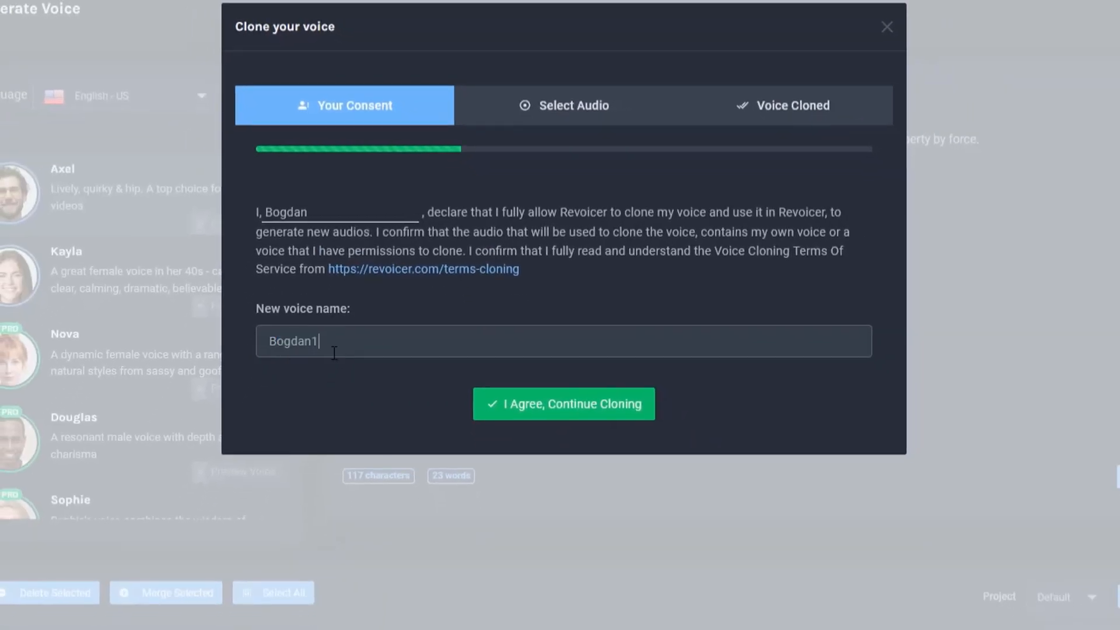
pyautogui.click(562, 404)
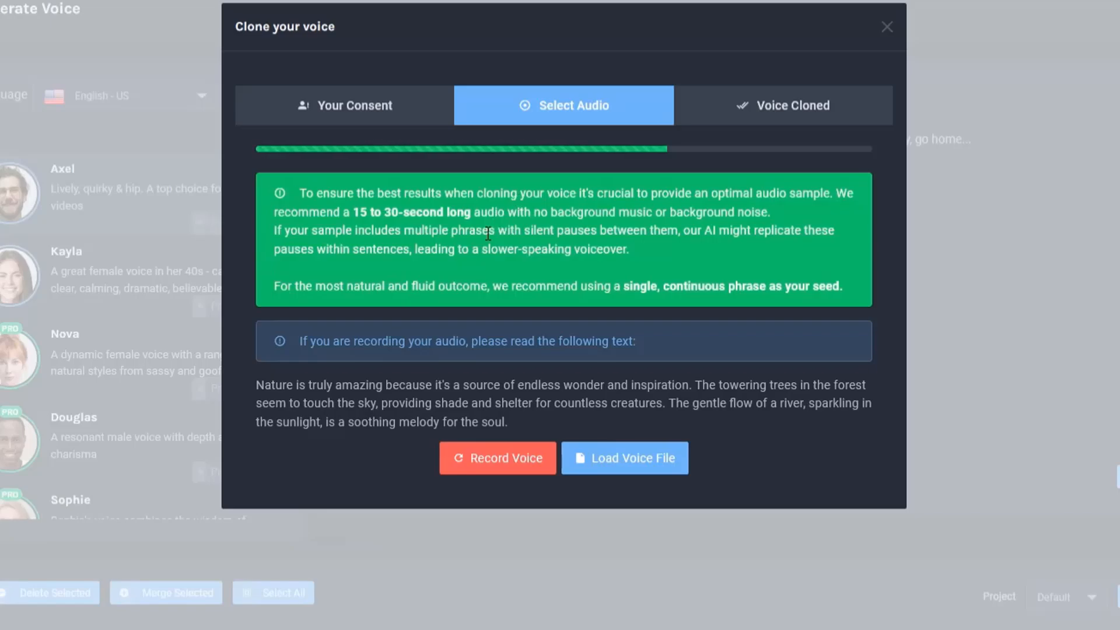
pyautogui.moveTo(427, 278)
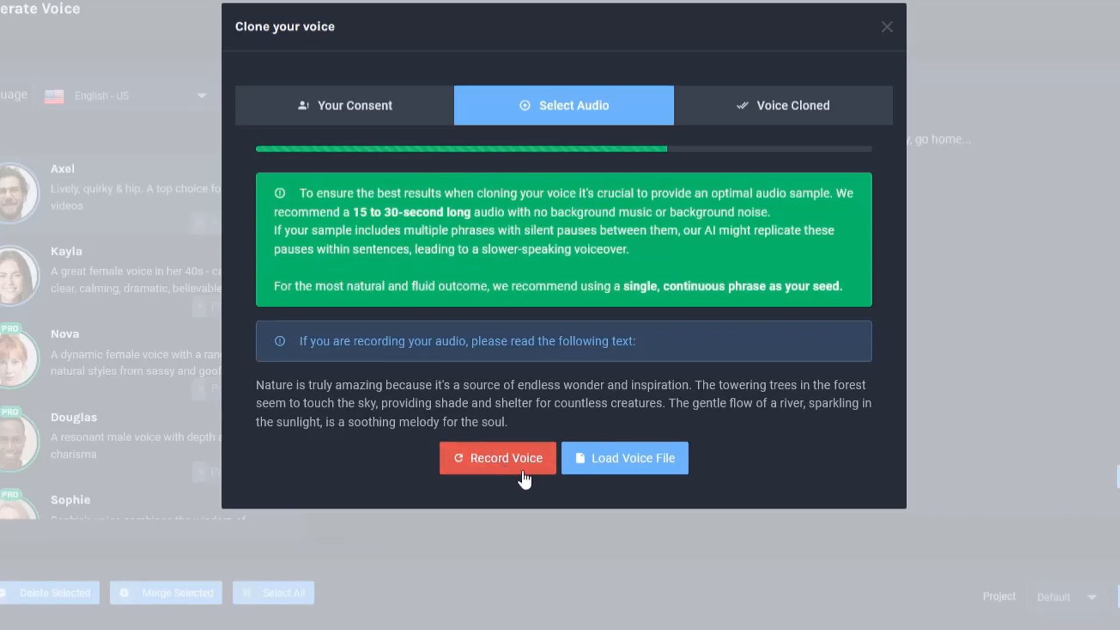
pyautogui.moveTo(562, 477)
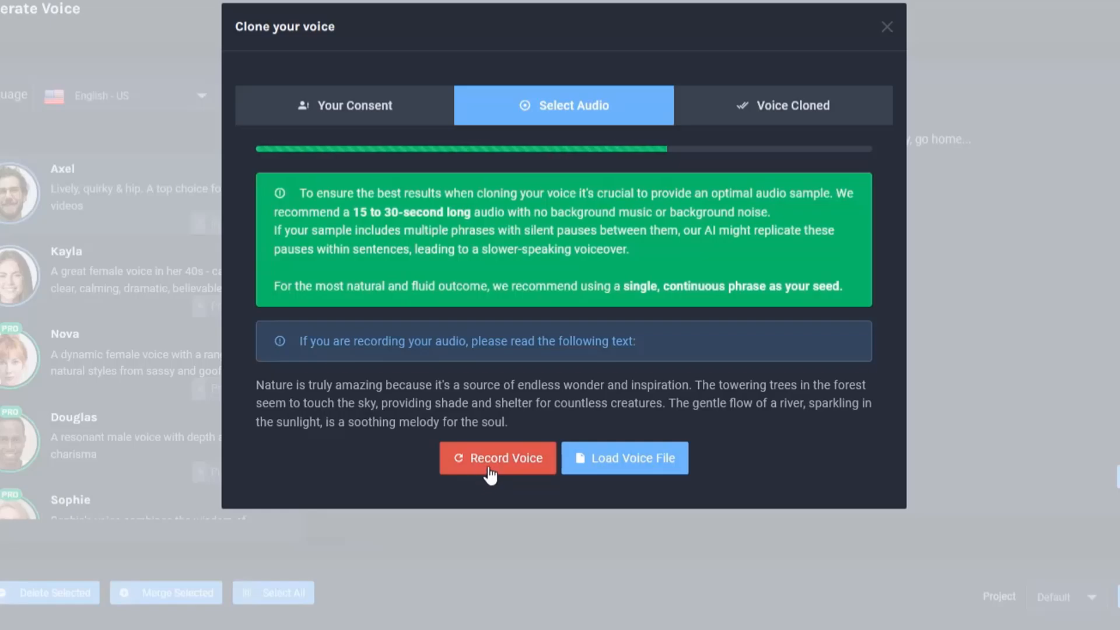
# Step: Record the 15-second reading of the passage, then play and pause the sample to review it
pyautogui.click(498, 458)
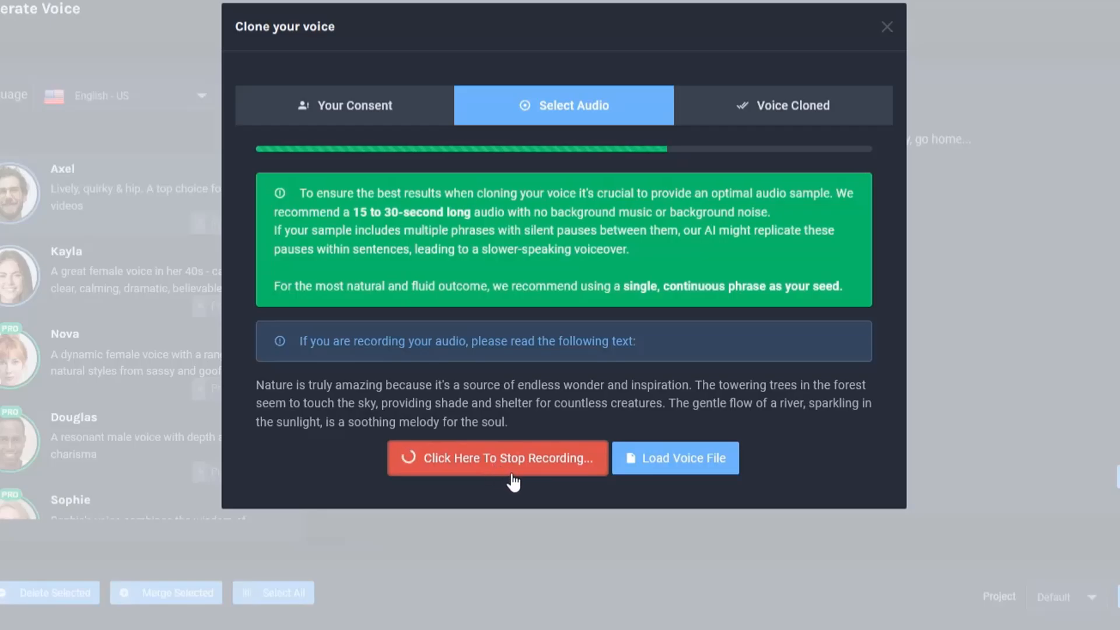
pyautogui.moveTo(545, 480)
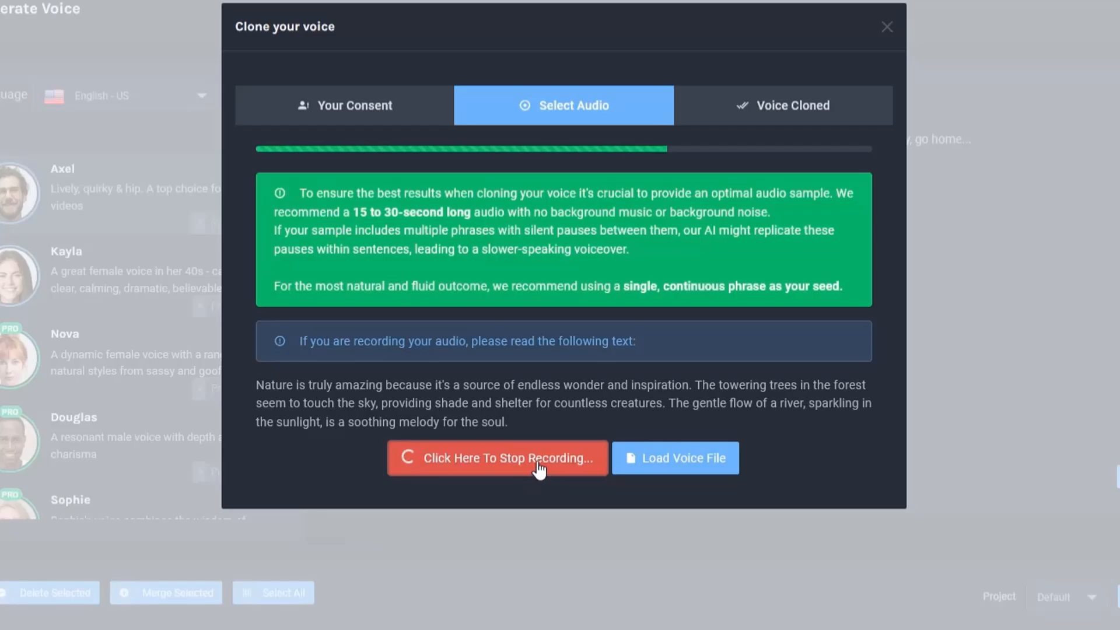
pyautogui.click(497, 457)
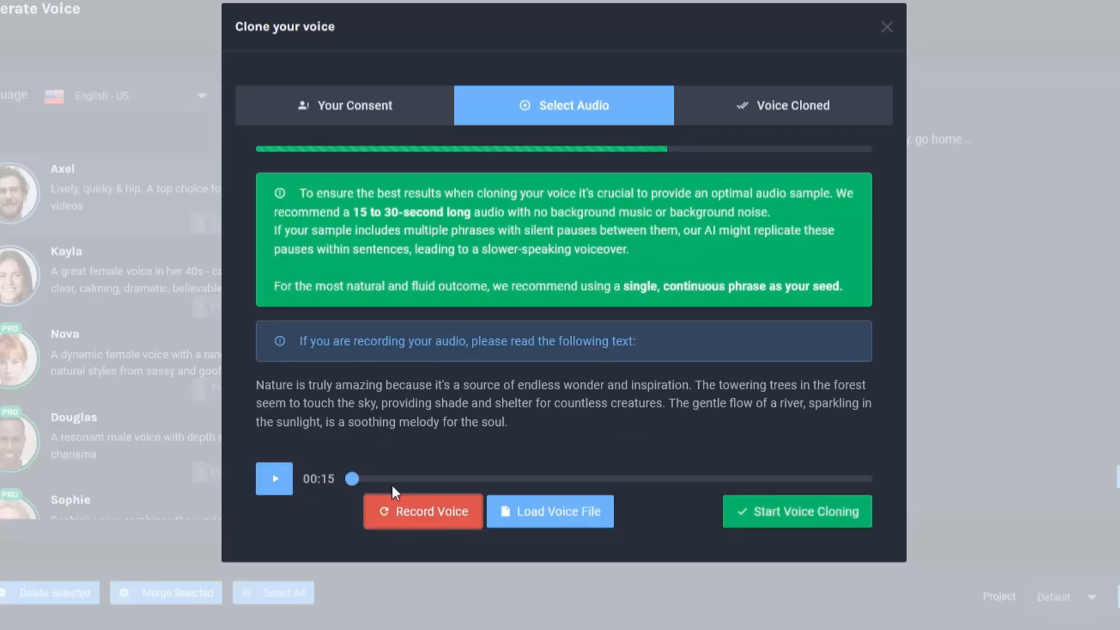
pyautogui.click(273, 478)
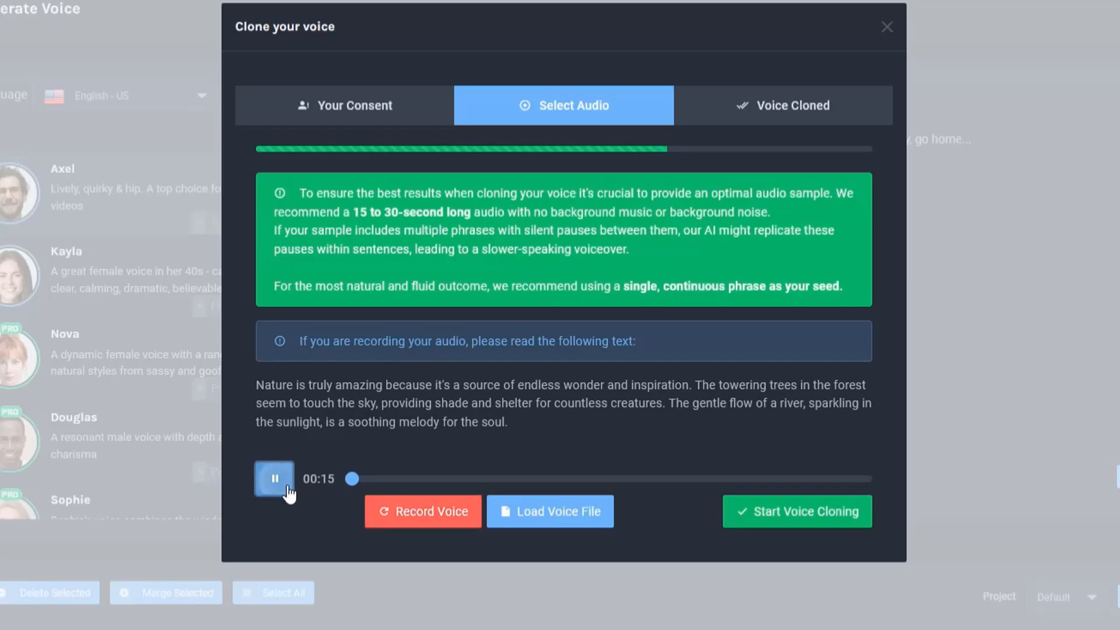
pyautogui.click(273, 479)
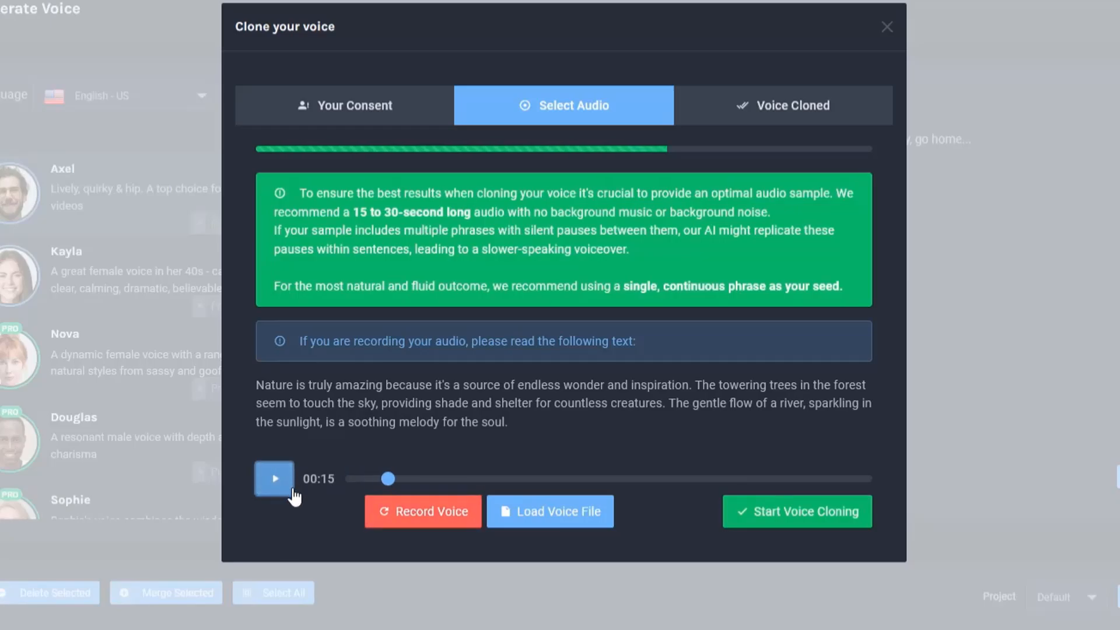
pyautogui.moveTo(407, 443)
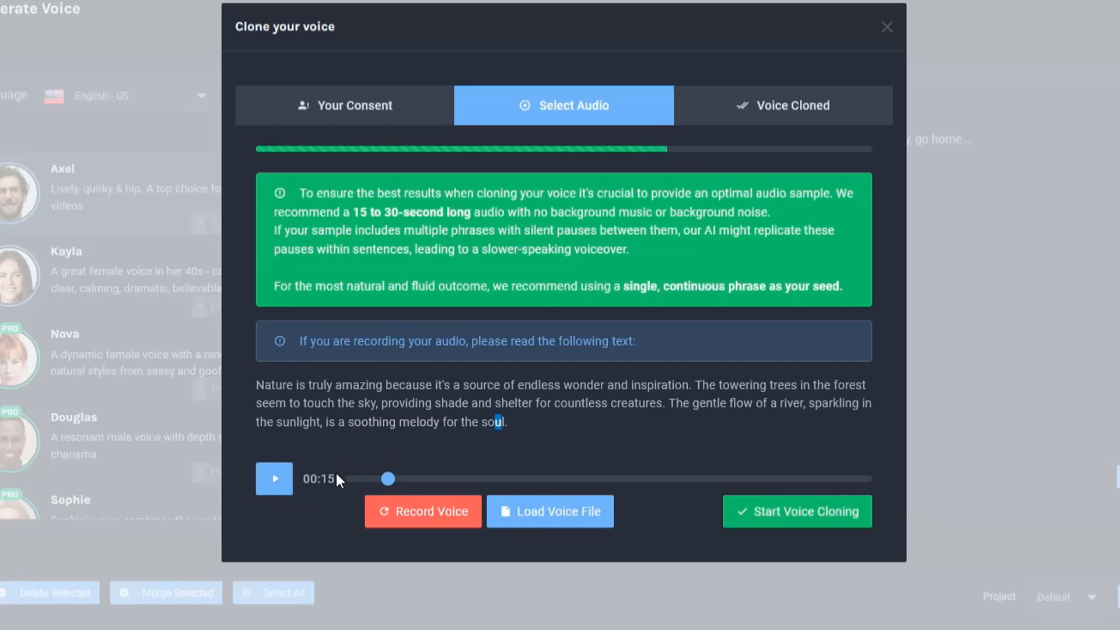
pyautogui.moveTo(609, 491)
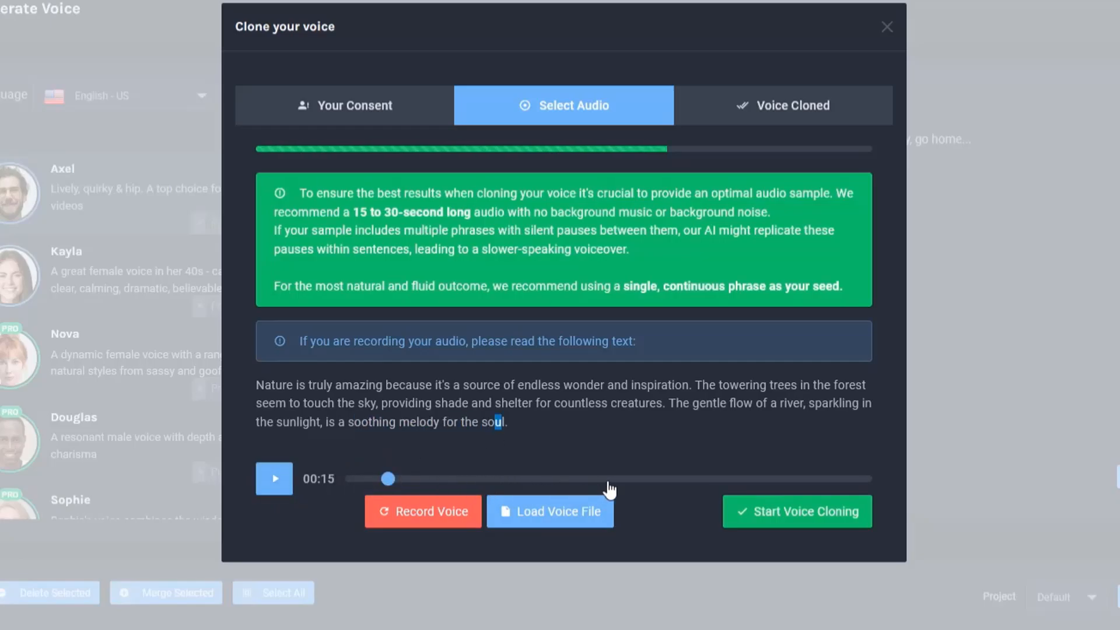
pyautogui.moveTo(397, 505)
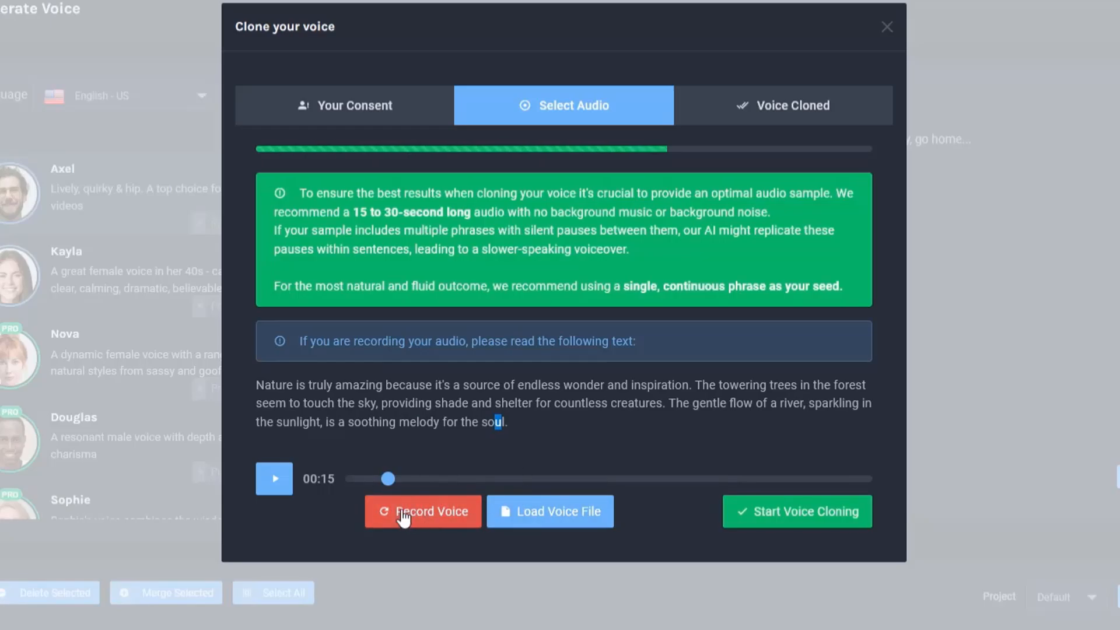
pyautogui.moveTo(782, 522)
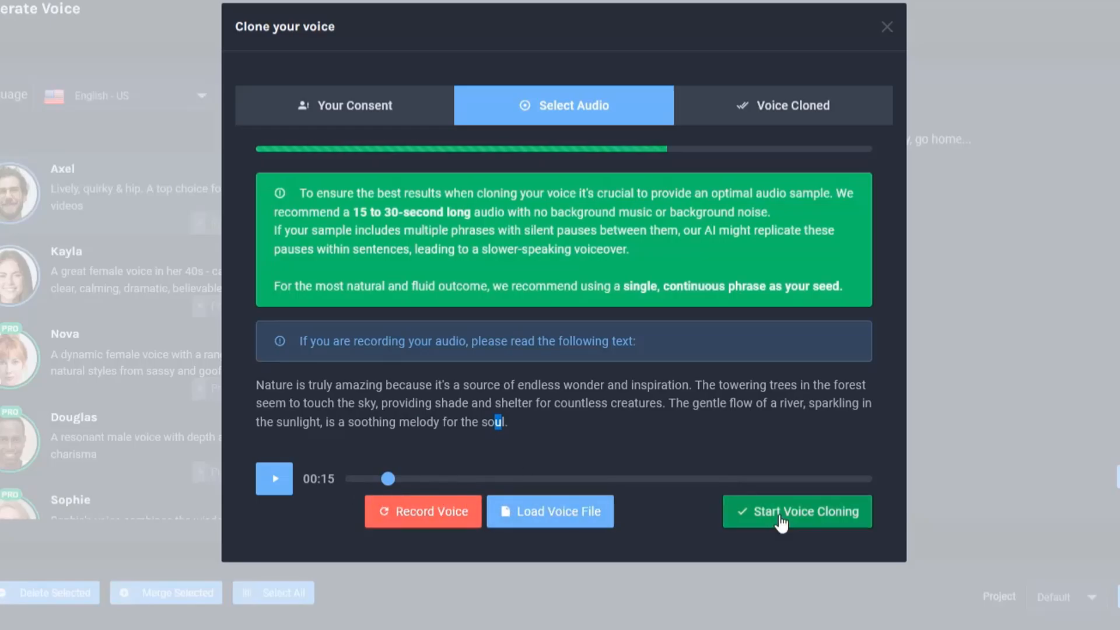
# Step: Run voice cloning on the sample and play the 11-second cloned result
pyautogui.click(796, 511)
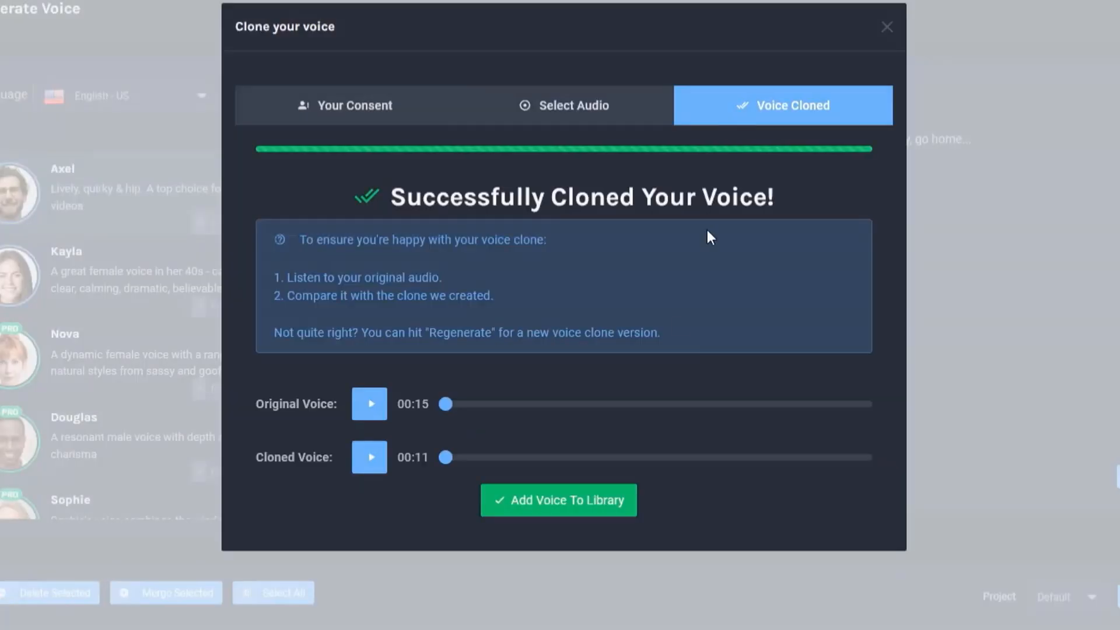
pyautogui.moveTo(300, 239)
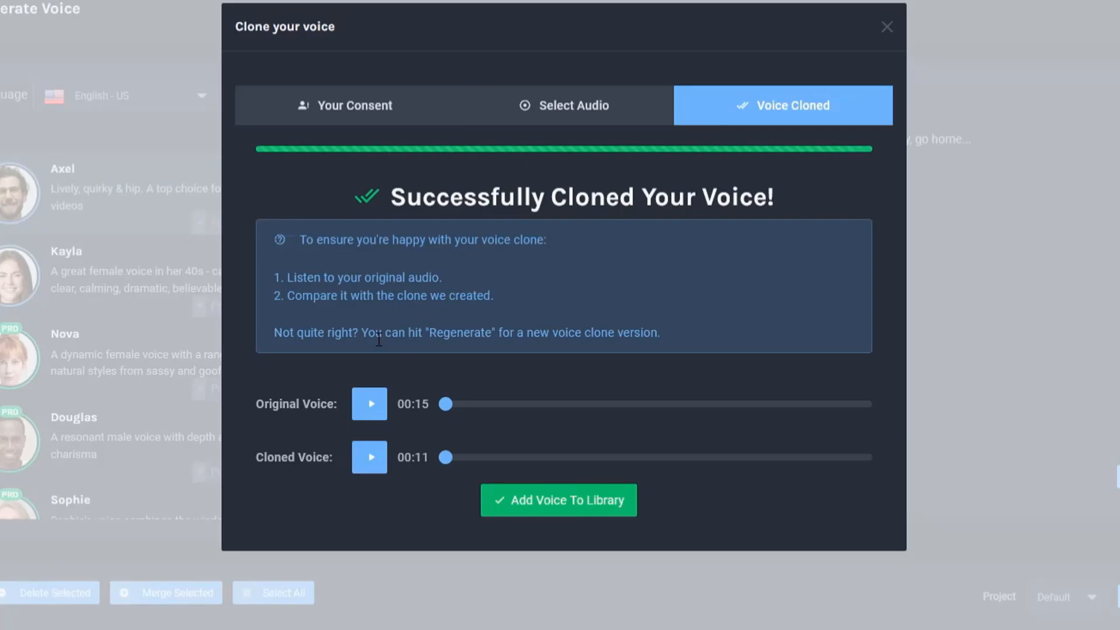
pyautogui.click(370, 457)
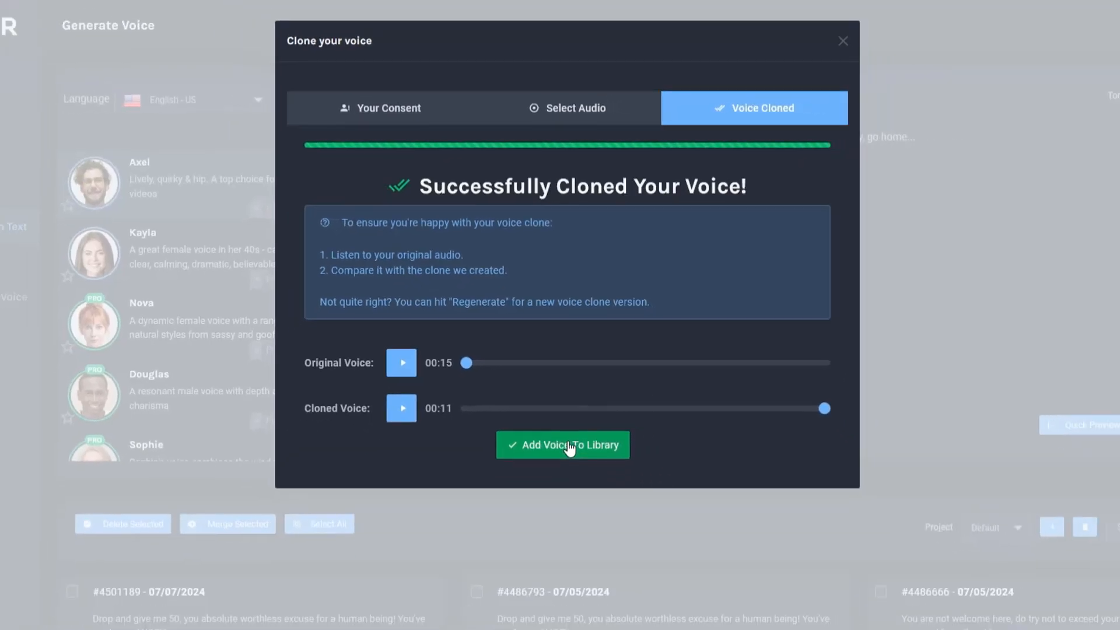
# Step: Add the cloned voice to the library and filter the voice list to Cloned Voices, where it appears last
pyautogui.click(562, 445)
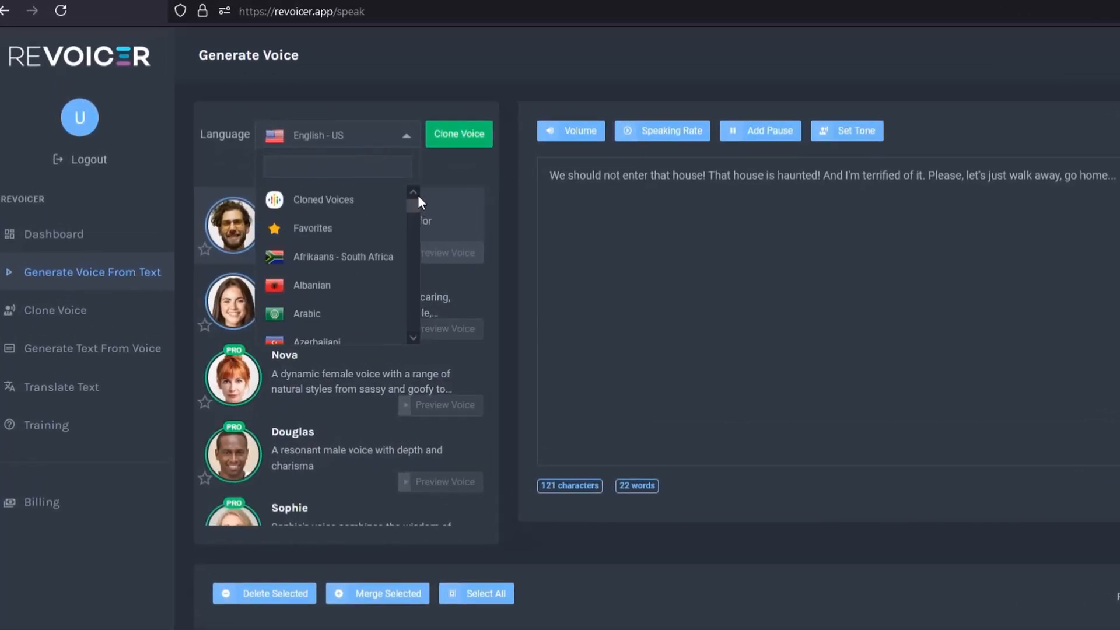
pyautogui.click(324, 199)
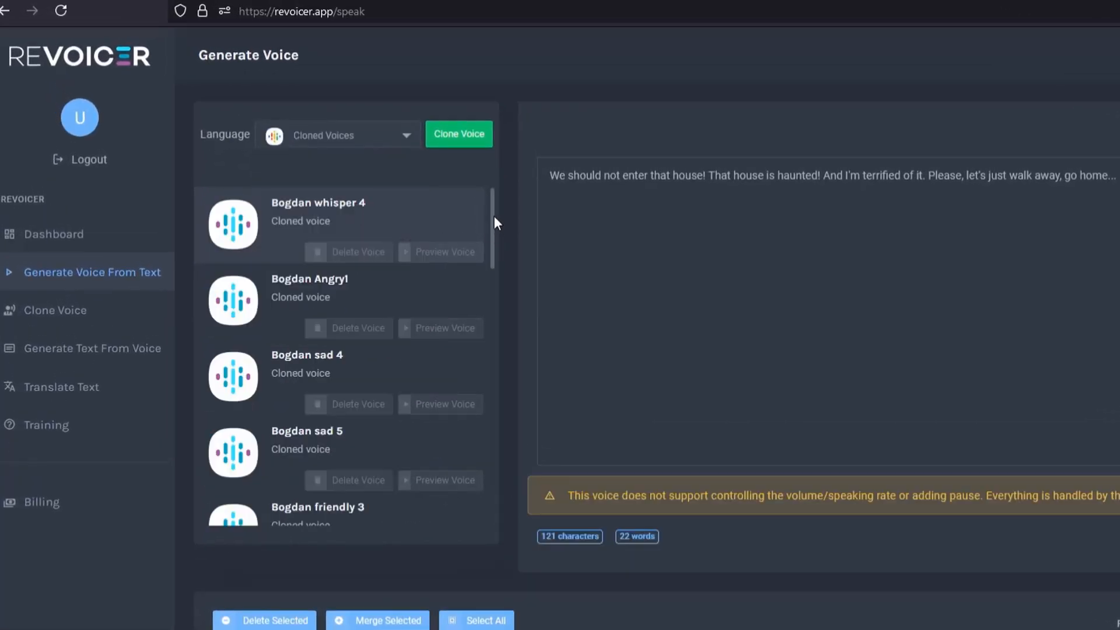
pyautogui.scroll(-3)
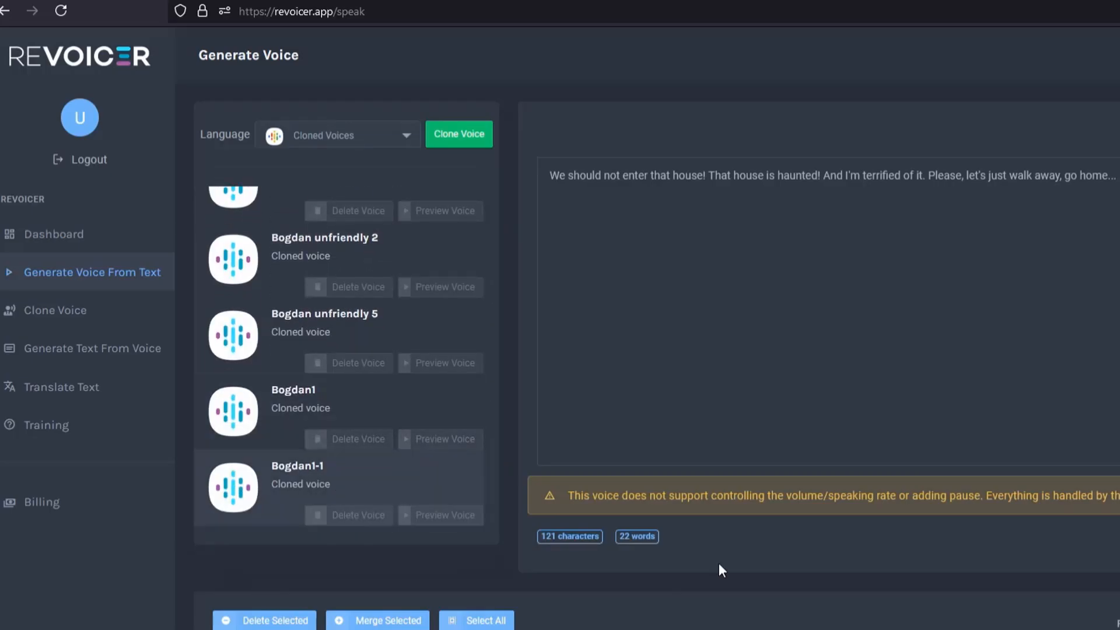
pyautogui.moveTo(705, 547)
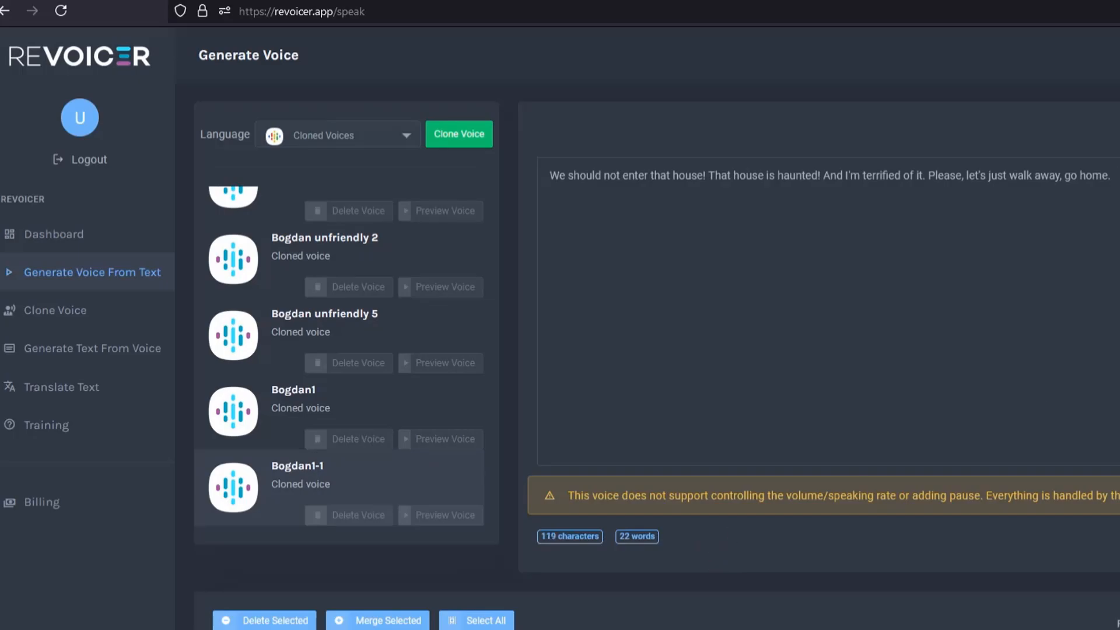
pyautogui.scroll(3)
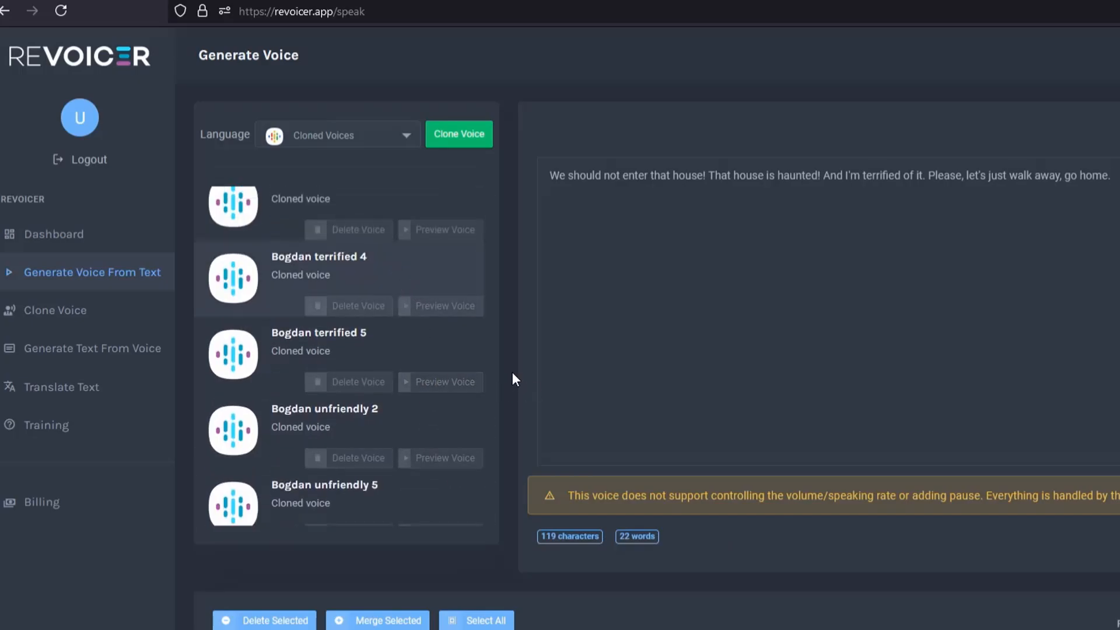
pyautogui.scroll(-3)
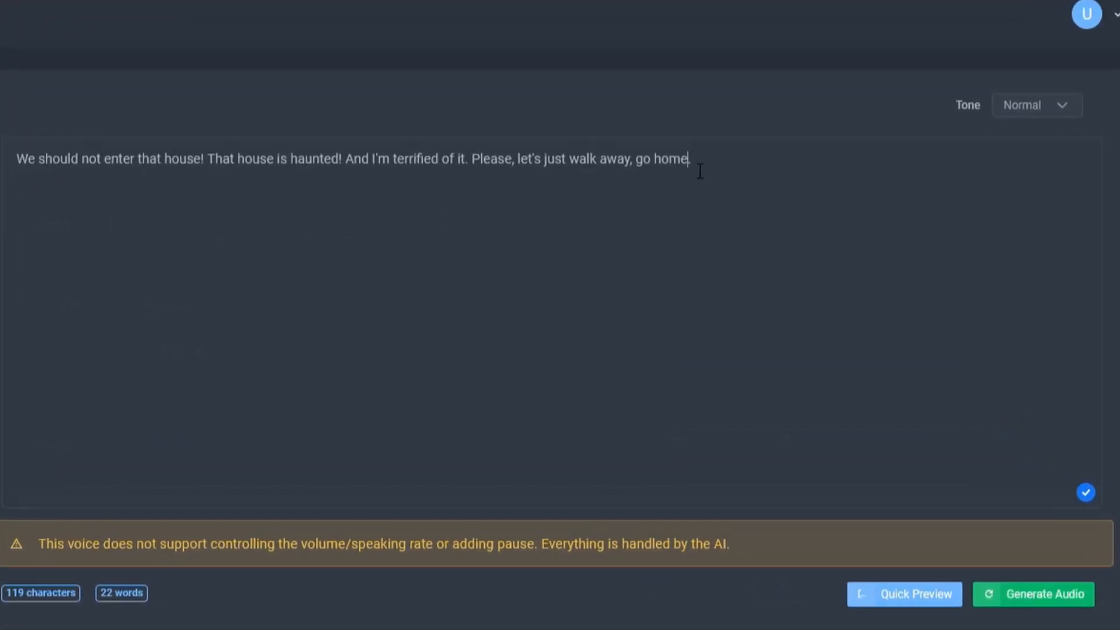
# Step: Generate two cloned-voice takes of the haunted-house line and dismiss the voice-over created message
pyautogui.click(1032, 594)
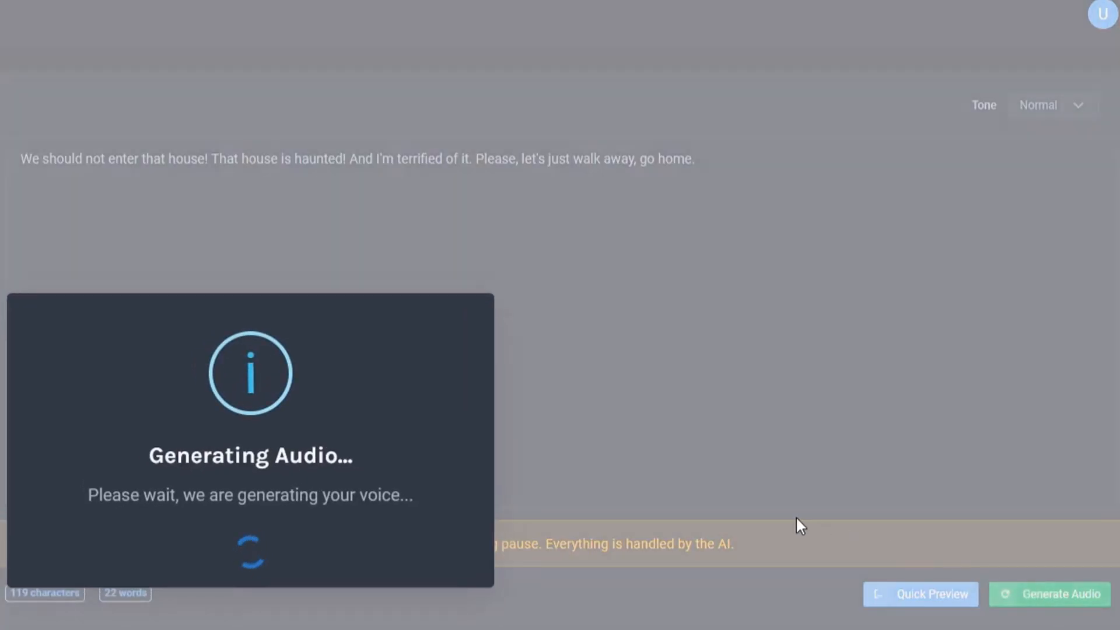
pyautogui.moveTo(756, 497)
pyautogui.write('..')
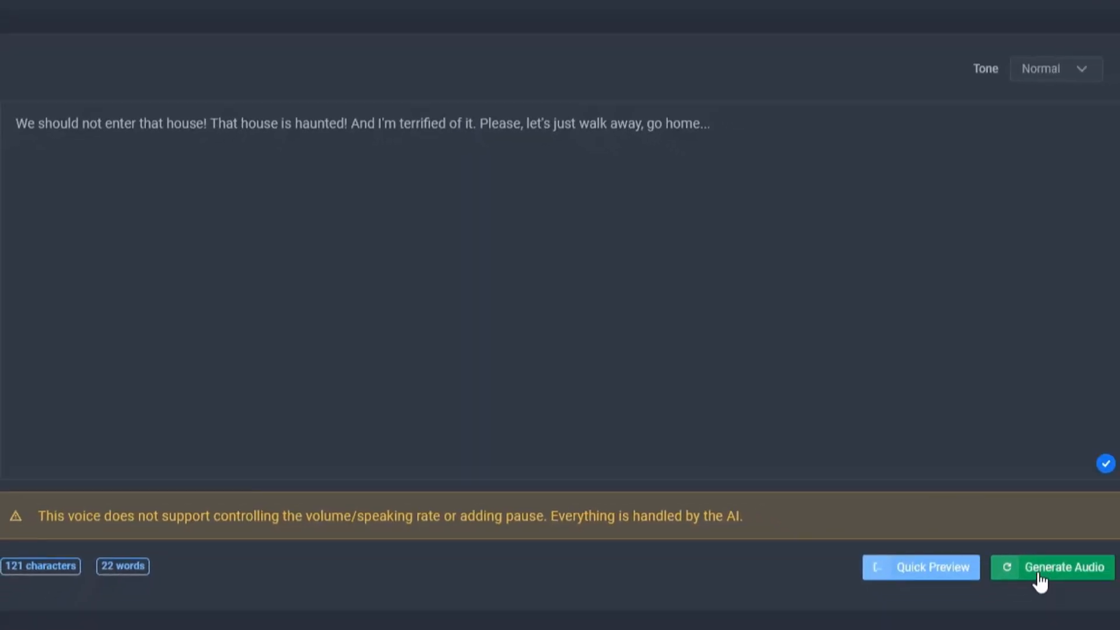
pyautogui.click(1064, 567)
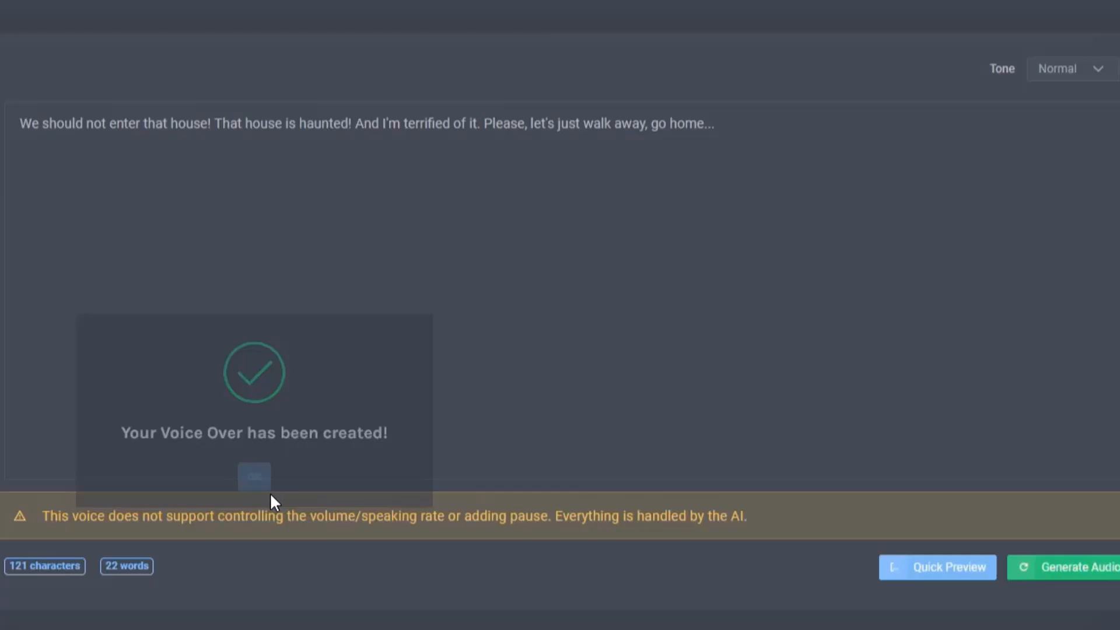
pyautogui.click(254, 476)
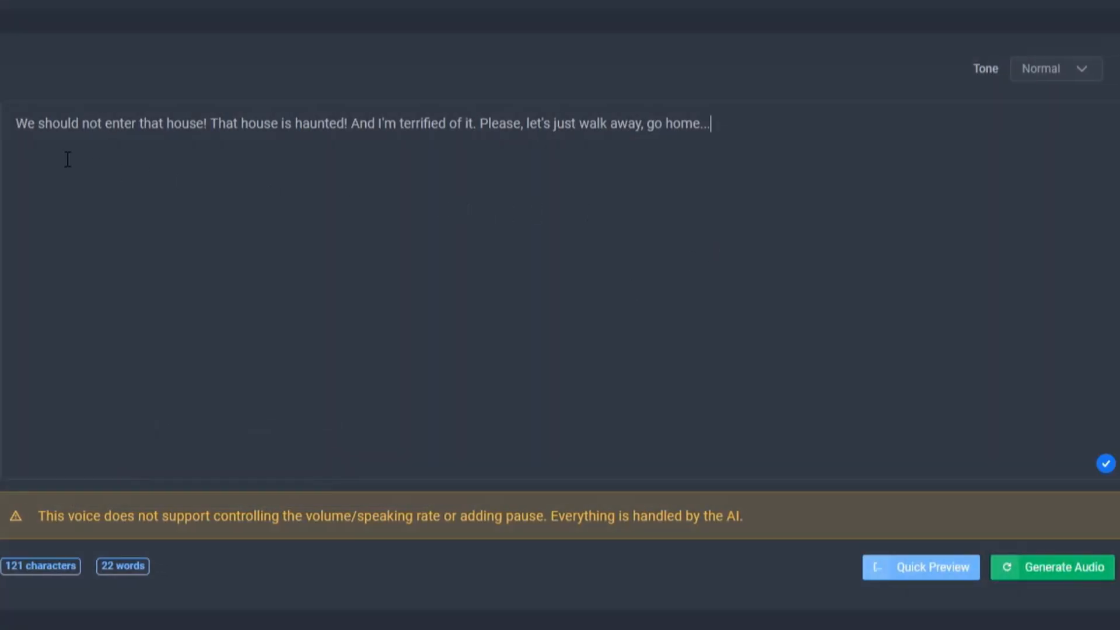
pyautogui.moveTo(711, 152)
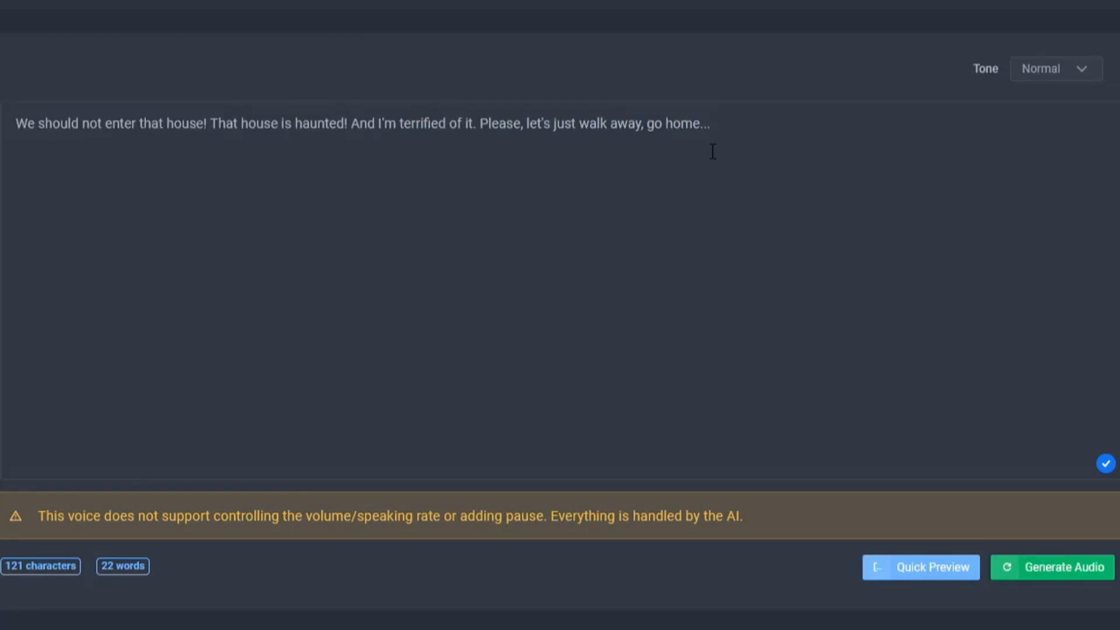
# Step: End the line with a trailing ellipsis and generate a third take of it
pyautogui.click(710, 123)
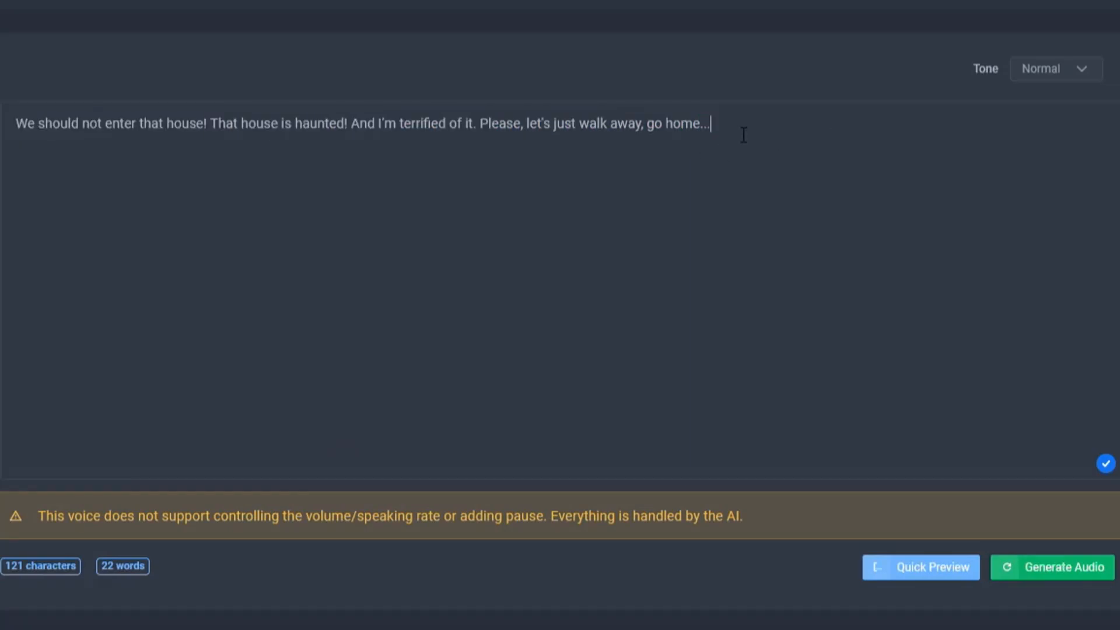
pyautogui.write('"  "')
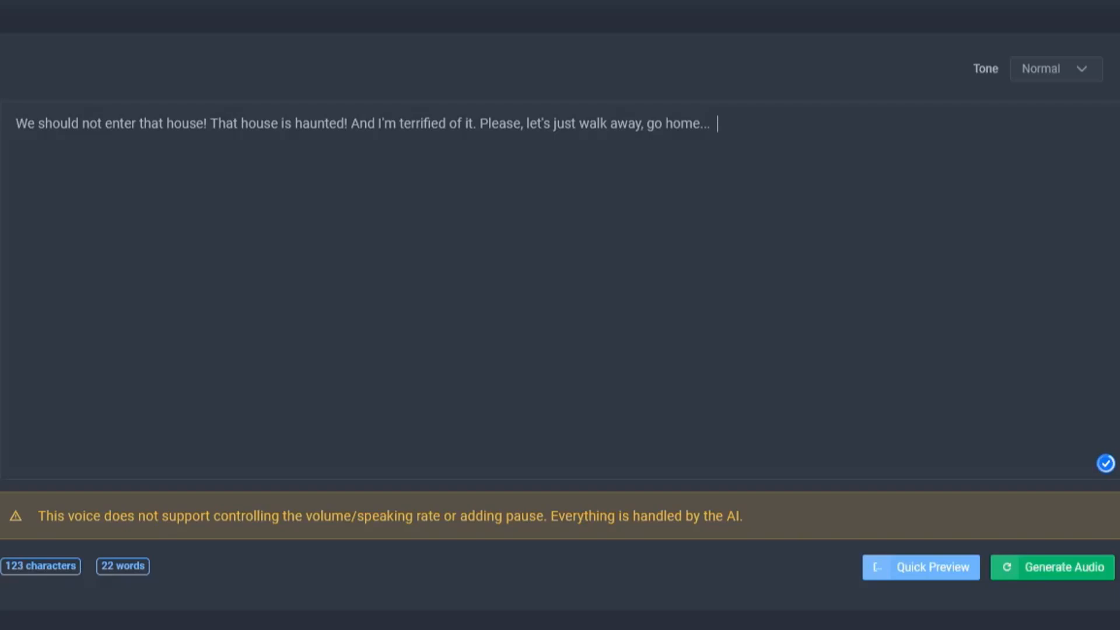
pyautogui.doubleClick(711, 122)
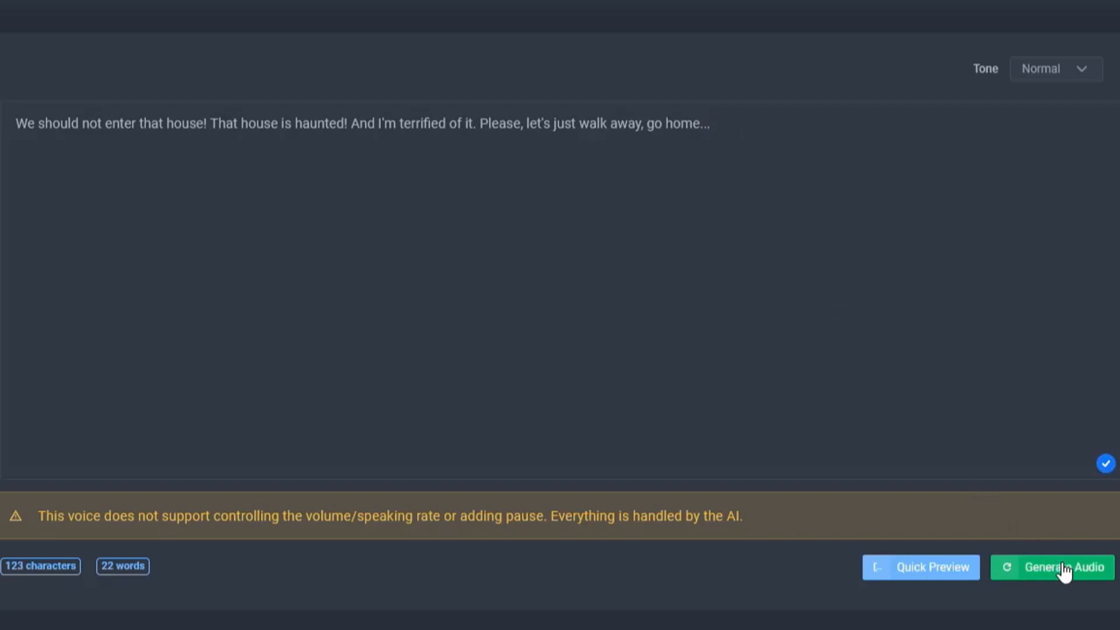
pyautogui.click(1058, 568)
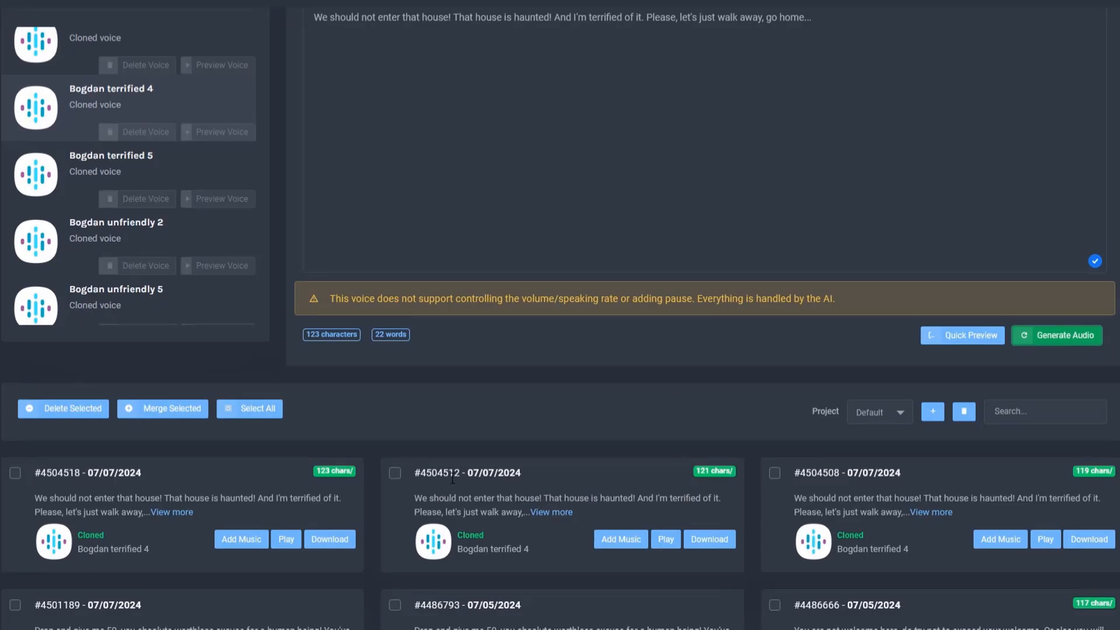
pyautogui.moveTo(746, 313)
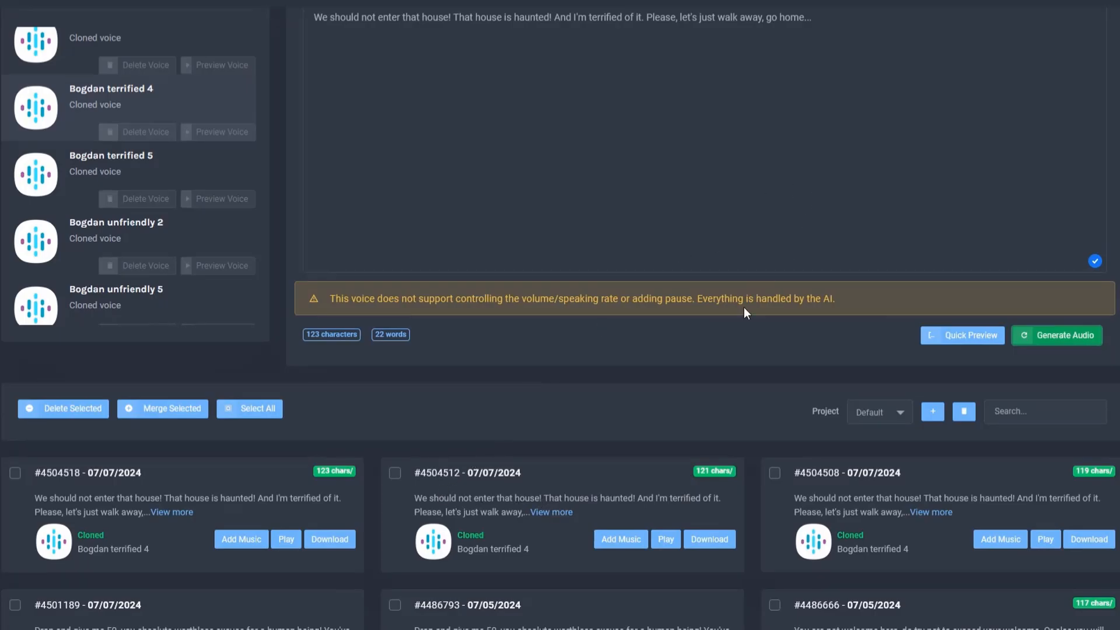
pyautogui.moveTo(759, 419)
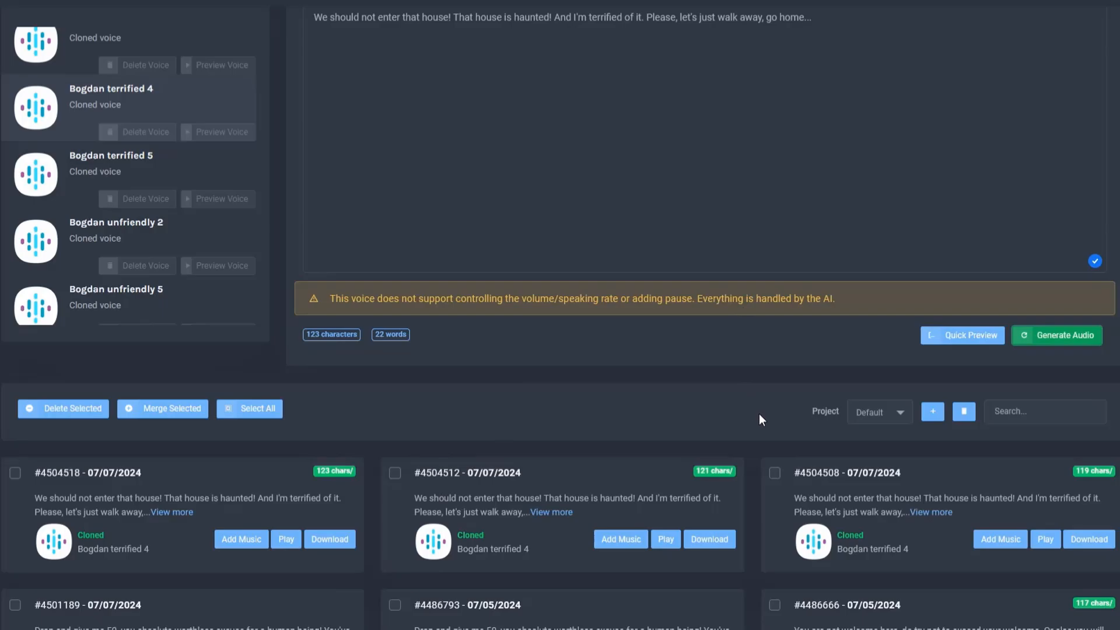
pyautogui.click(1044, 539)
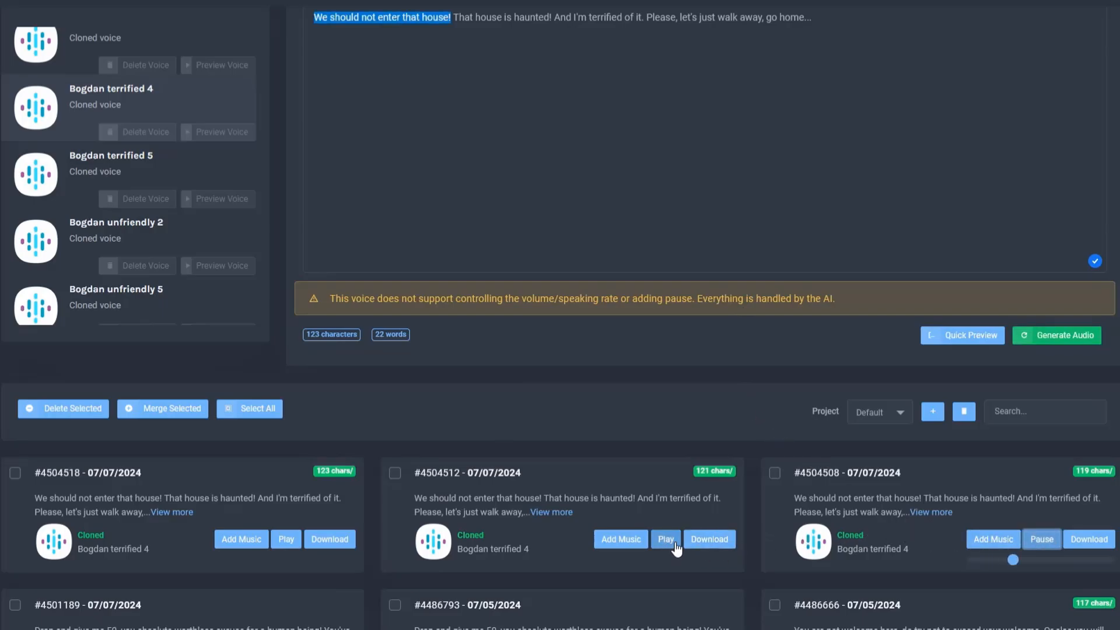
pyautogui.click(665, 539)
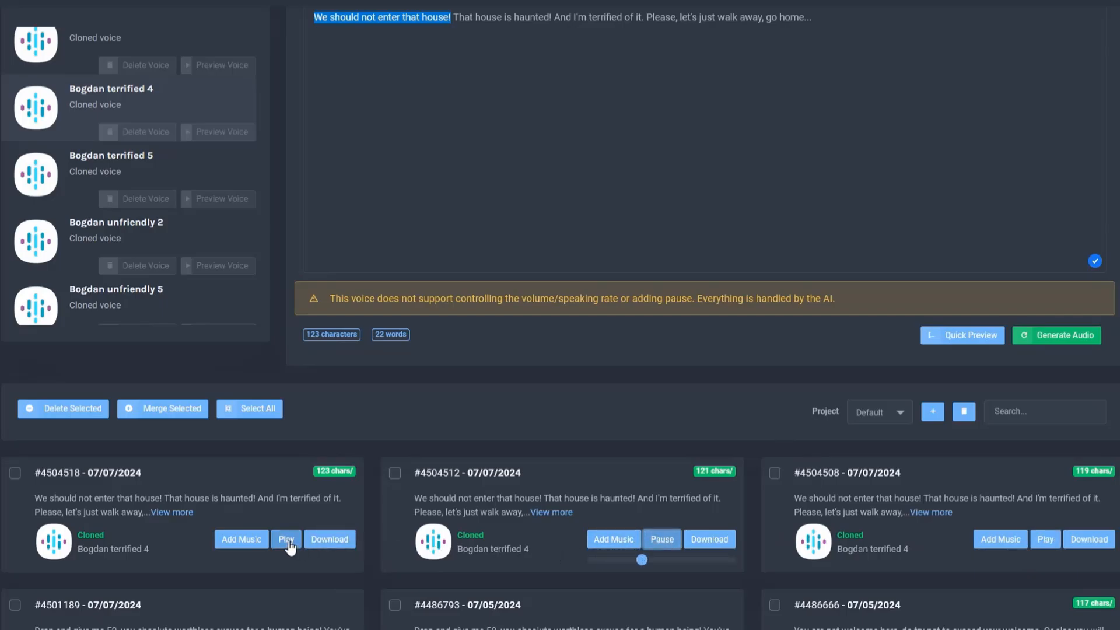
pyautogui.click(285, 539)
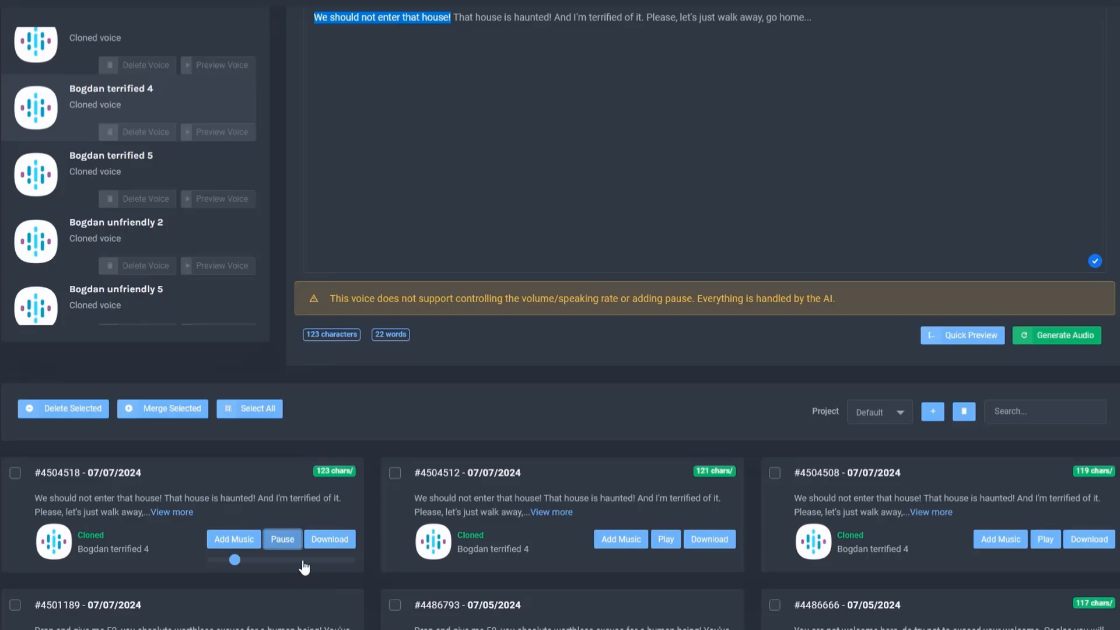
pyautogui.click(281, 539)
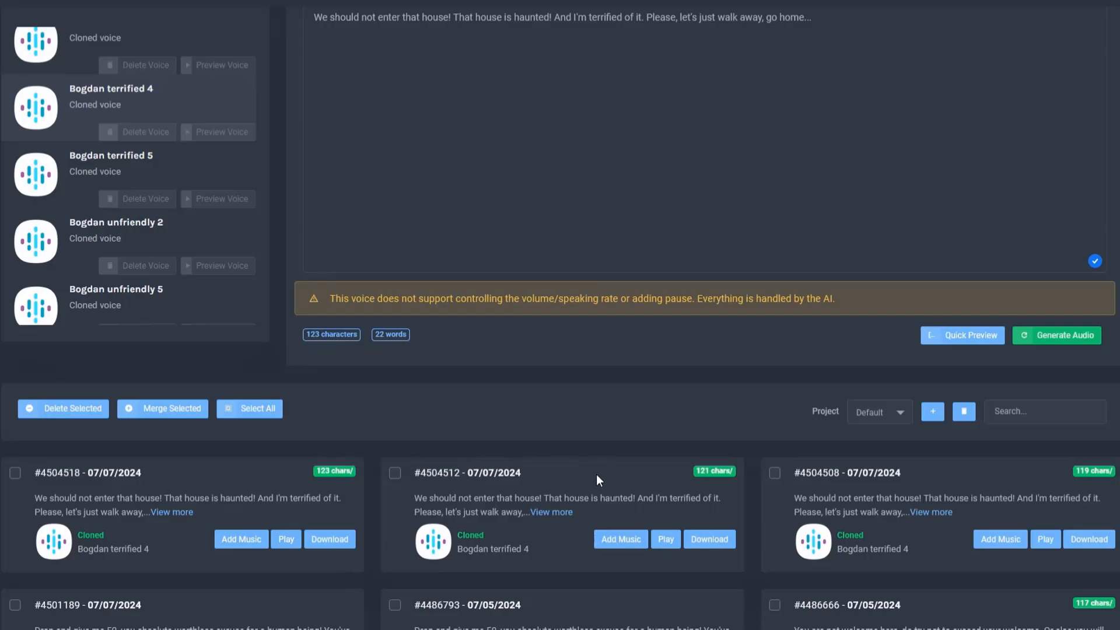
pyautogui.moveTo(838, 549)
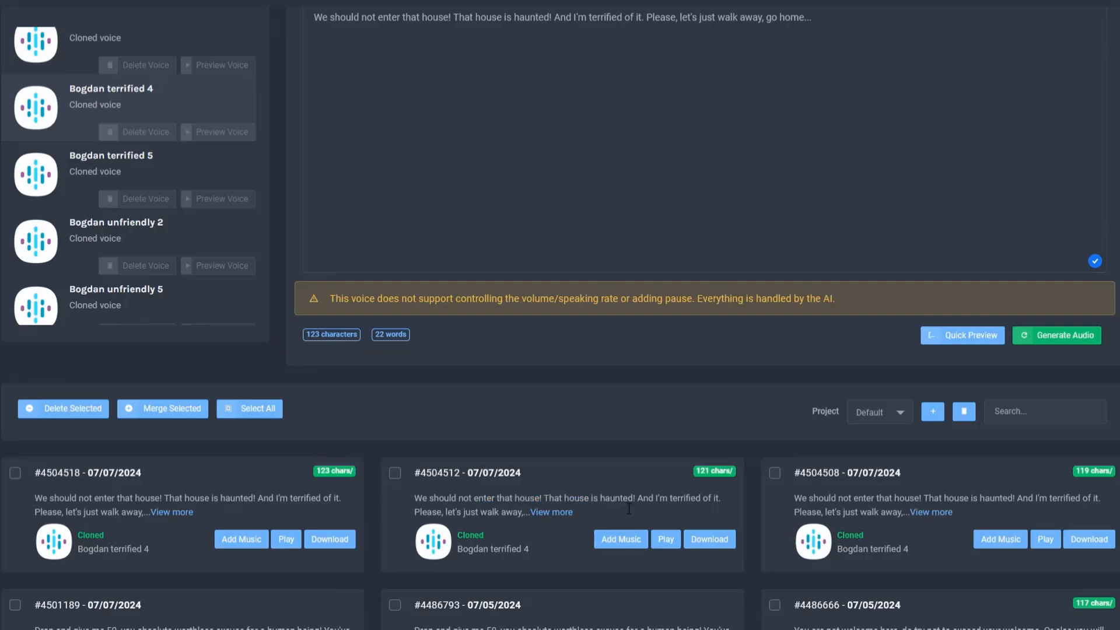
pyautogui.moveTo(659, 460)
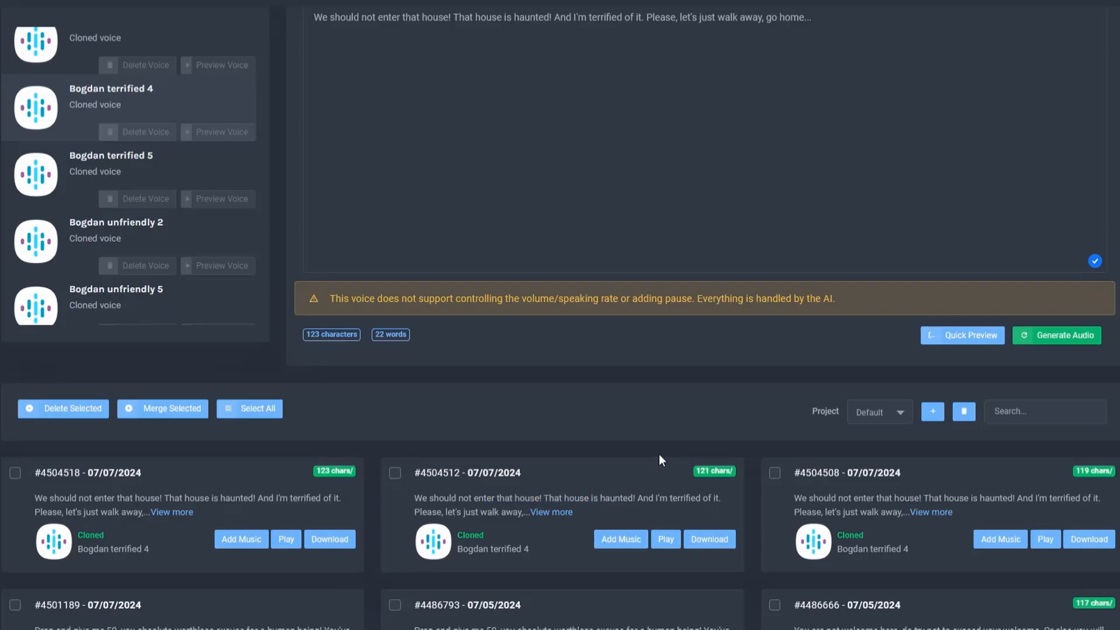
pyautogui.moveTo(697, 465)
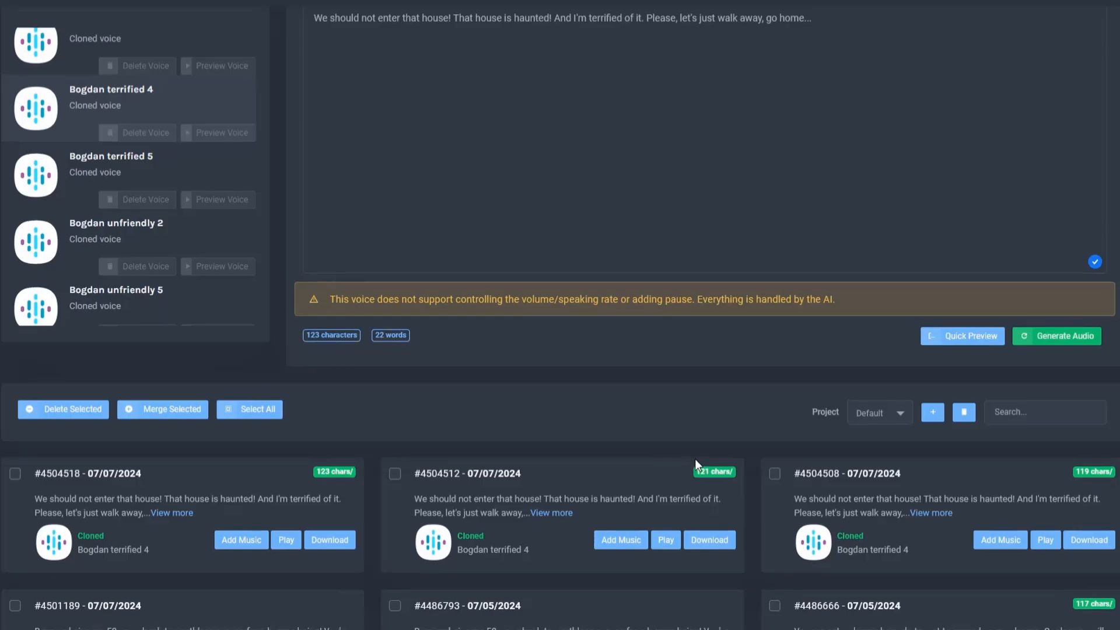
pyautogui.scroll(3)
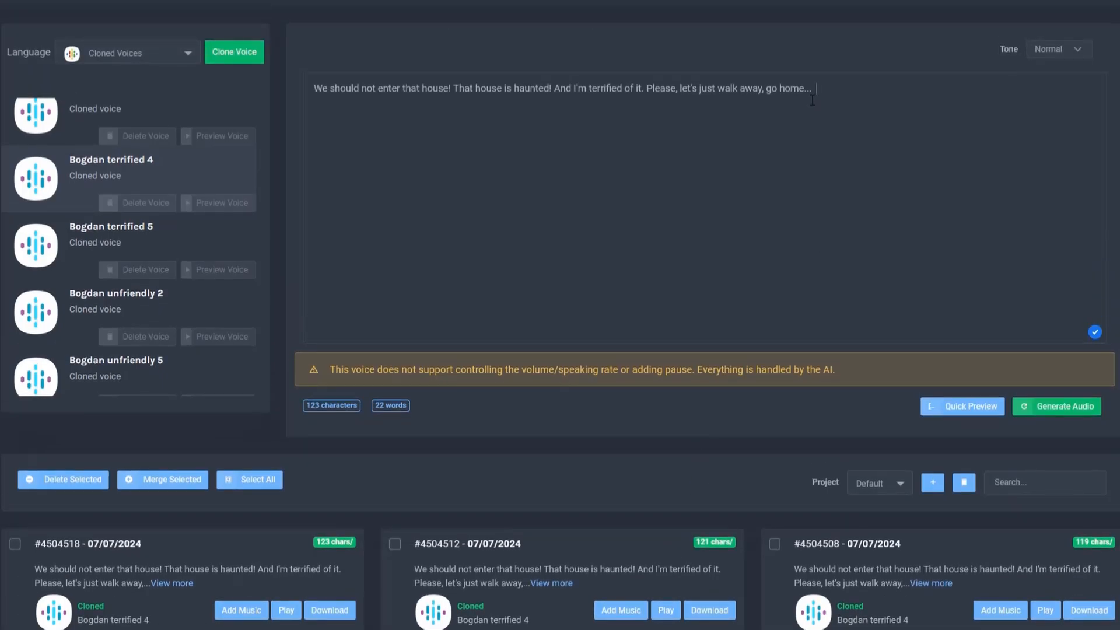
pyautogui.moveTo(768, 182)
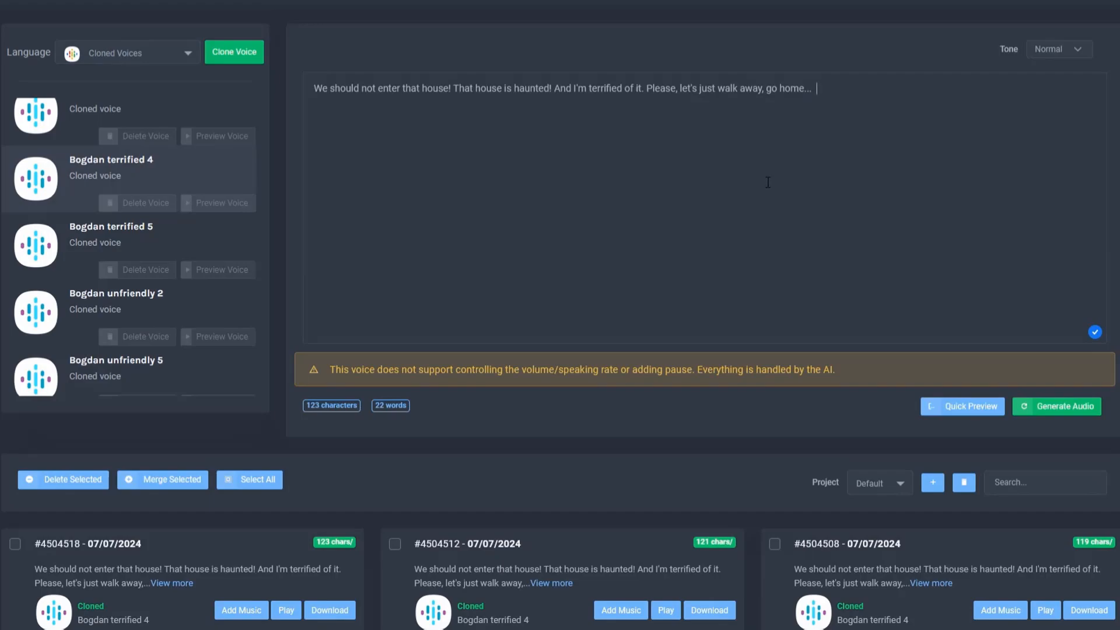
pyautogui.moveTo(825, 139)
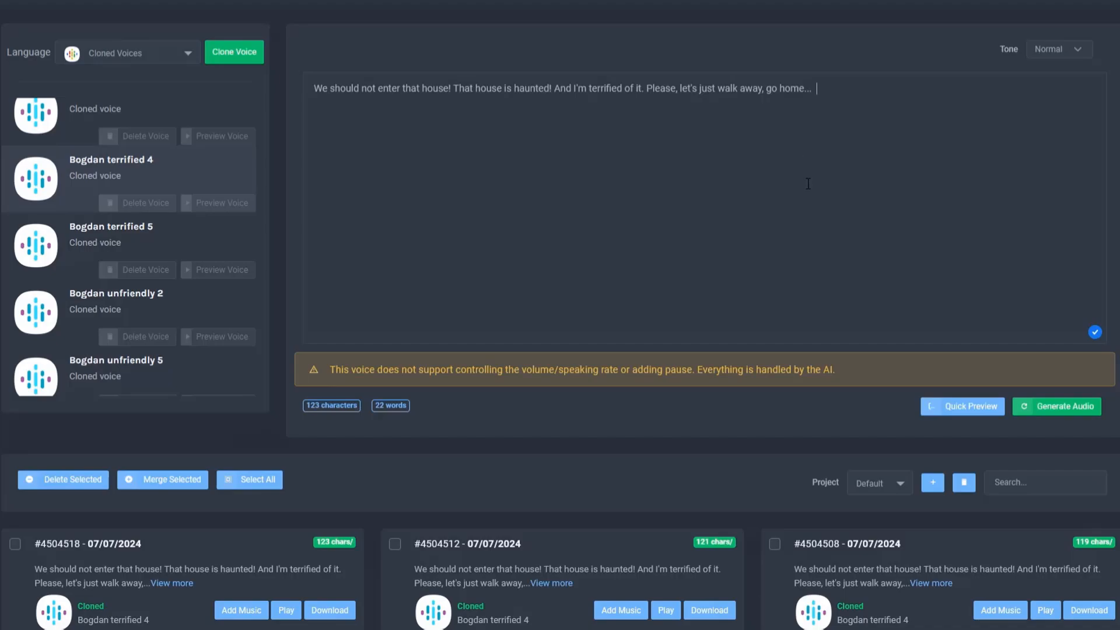
pyautogui.moveTo(796, 232)
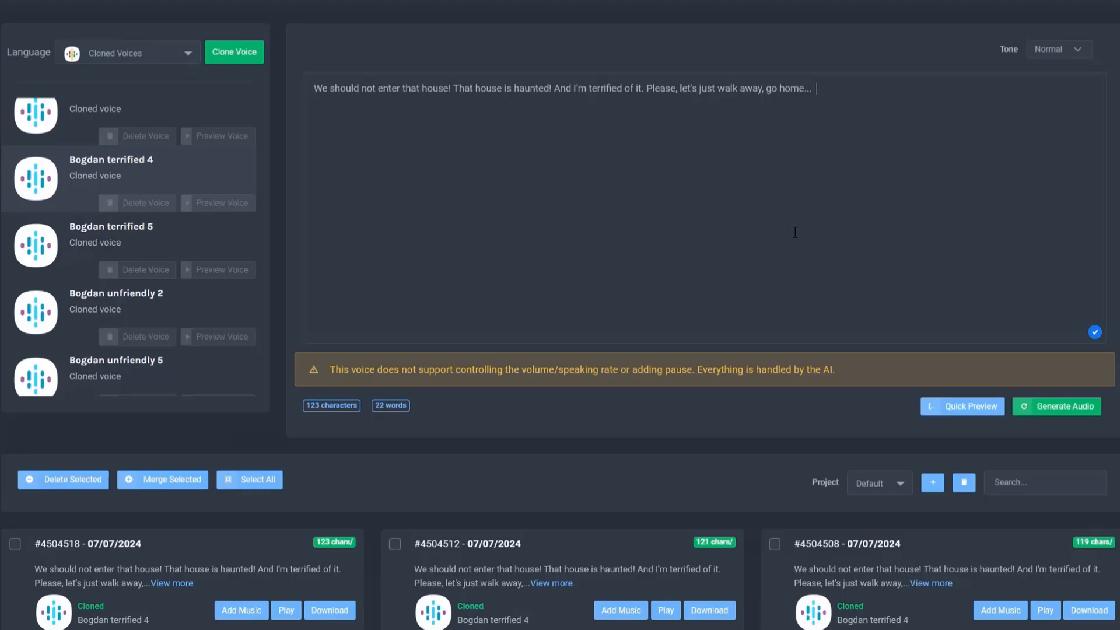
pyautogui.scroll(-3)
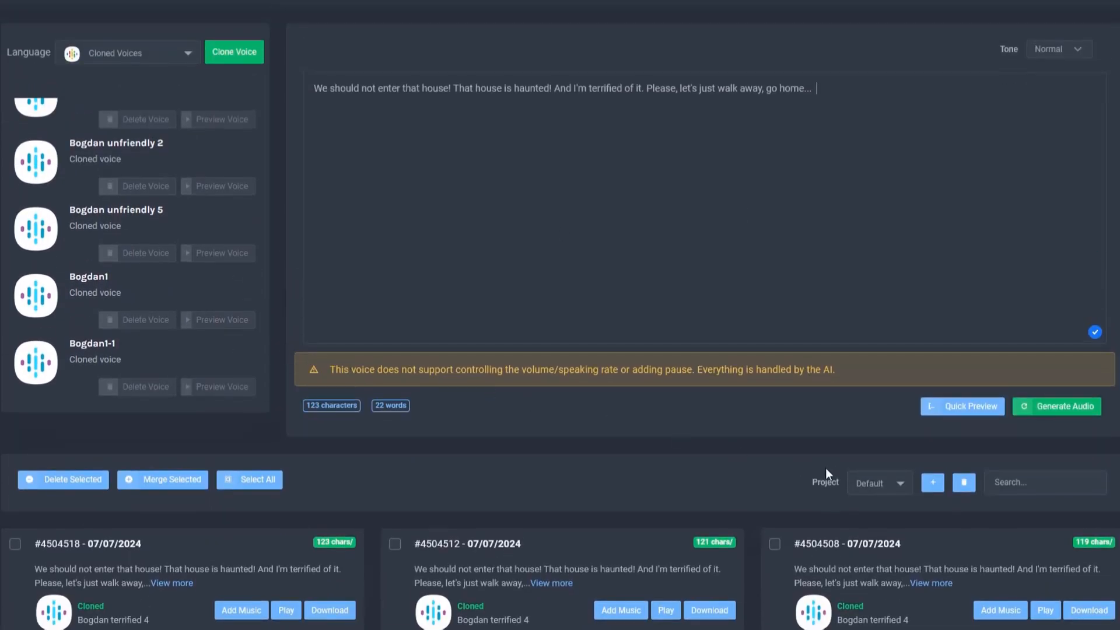
pyautogui.moveTo(664, 489)
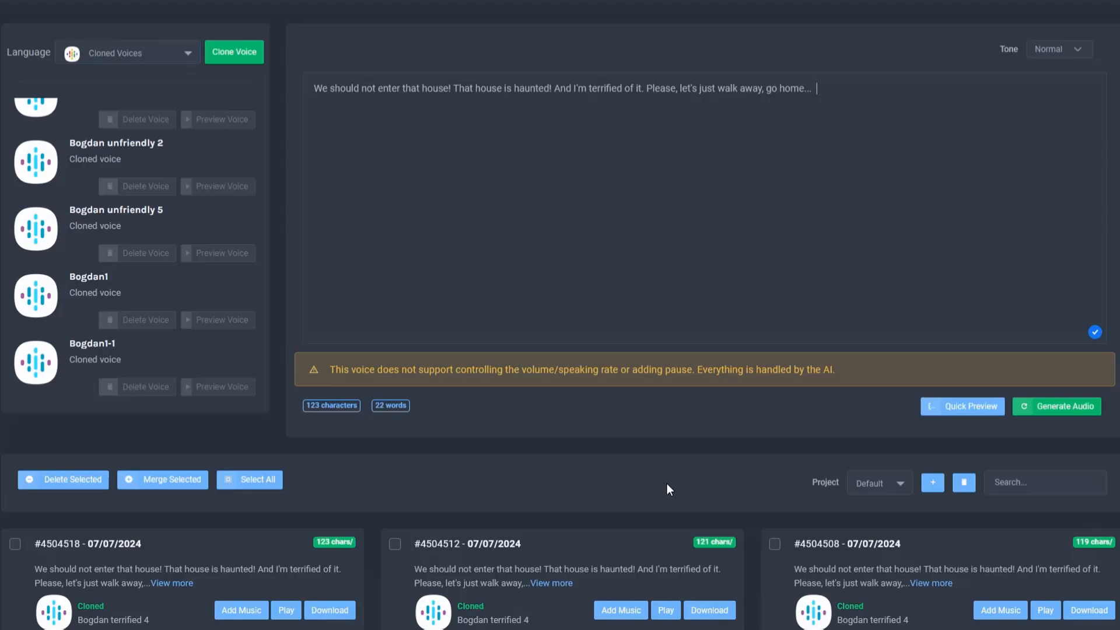
pyautogui.moveTo(533, 528)
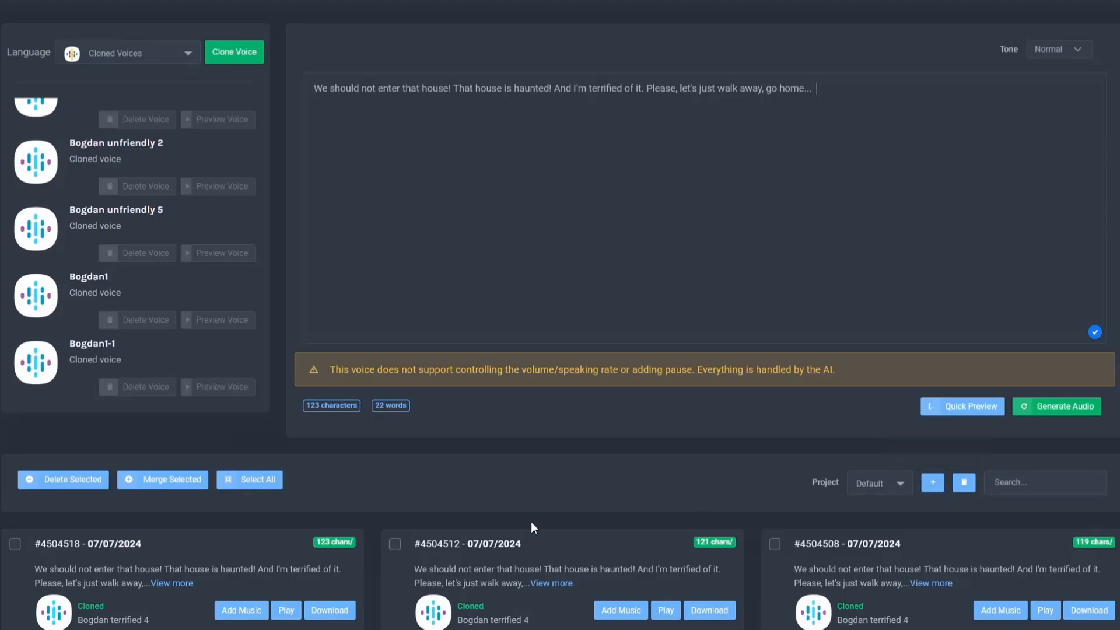
# Step: Create a new project named 'quote' and confirm the created message
pyautogui.click(932, 483)
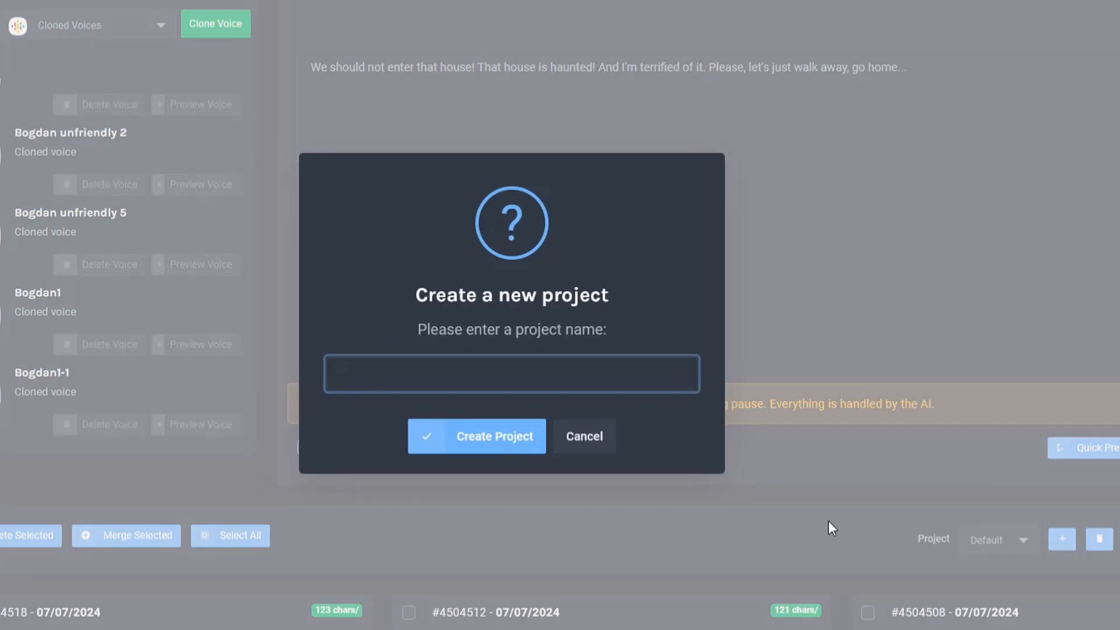
pyautogui.click(476, 435)
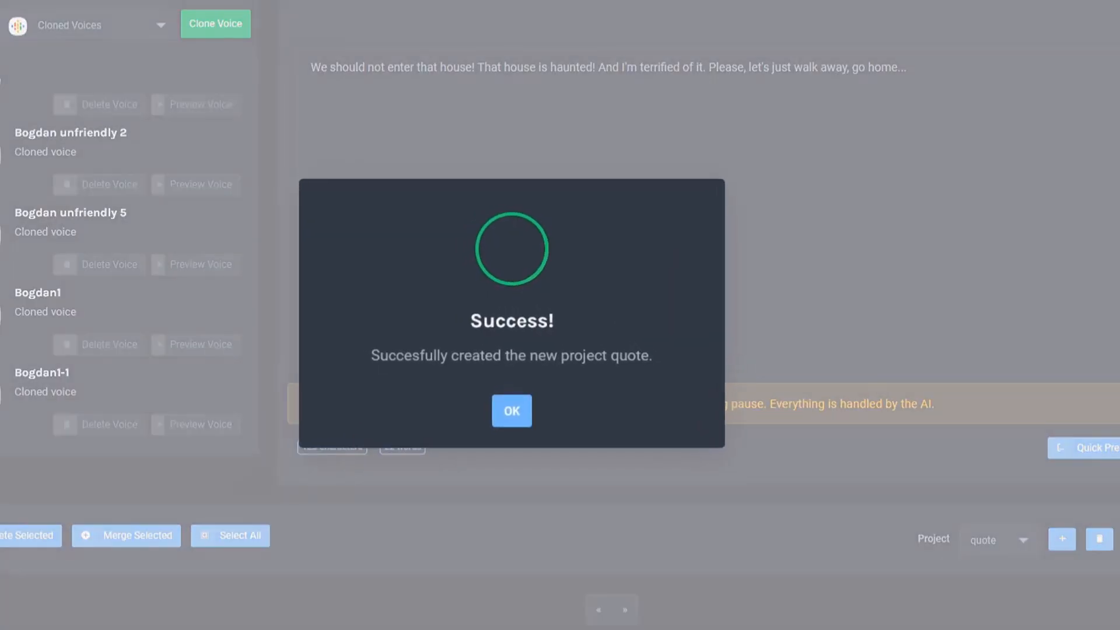
pyautogui.click(511, 411)
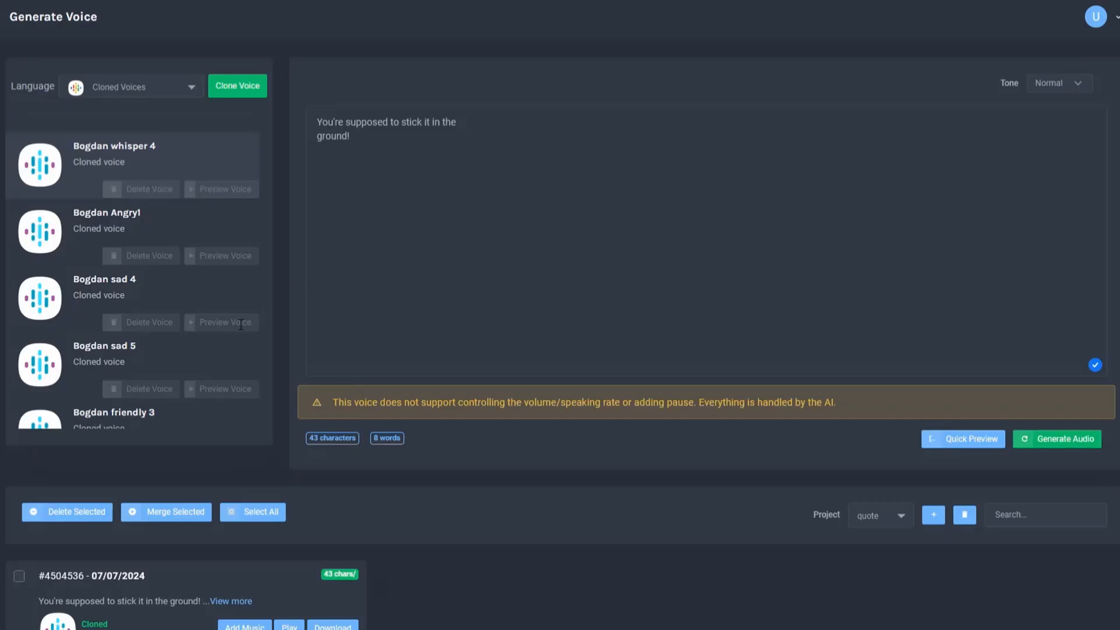
# Step: Generate the 101-character LARGE HANDS line in the Bogdan terrified 4 voice into the quote project
pyautogui.click(1057, 439)
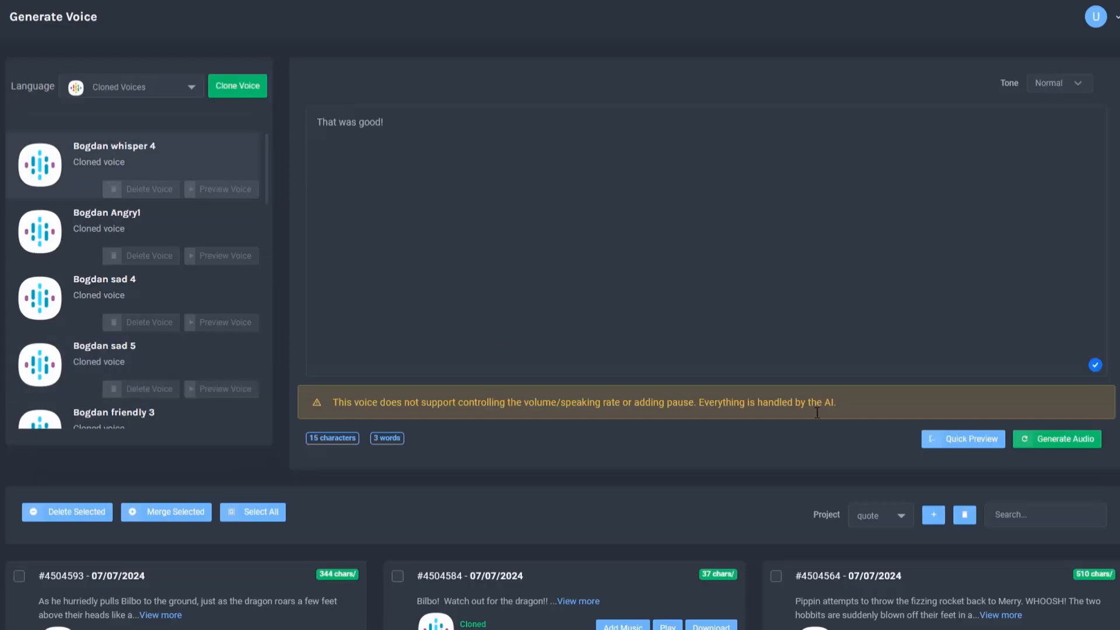
pyautogui.click(1057, 439)
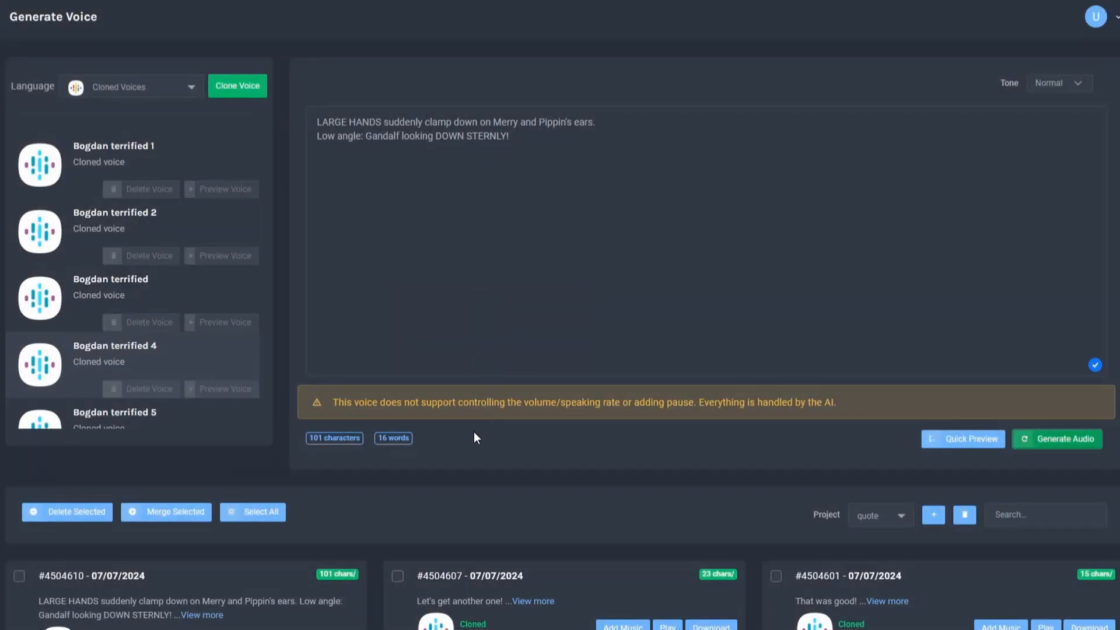
pyautogui.moveTo(493, 486)
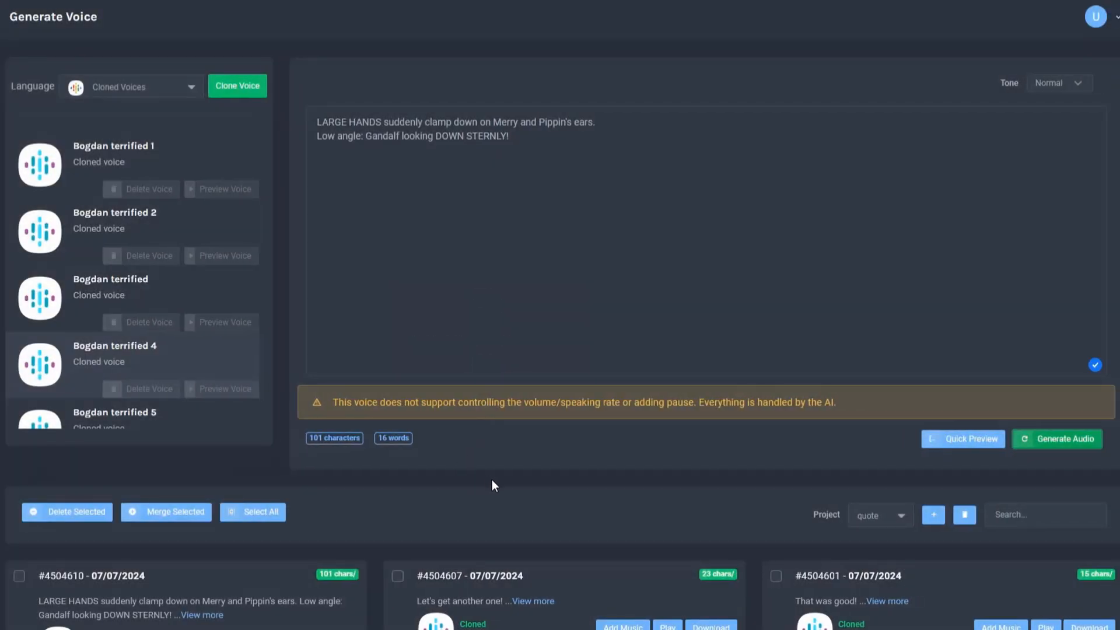
pyautogui.scroll(-3)
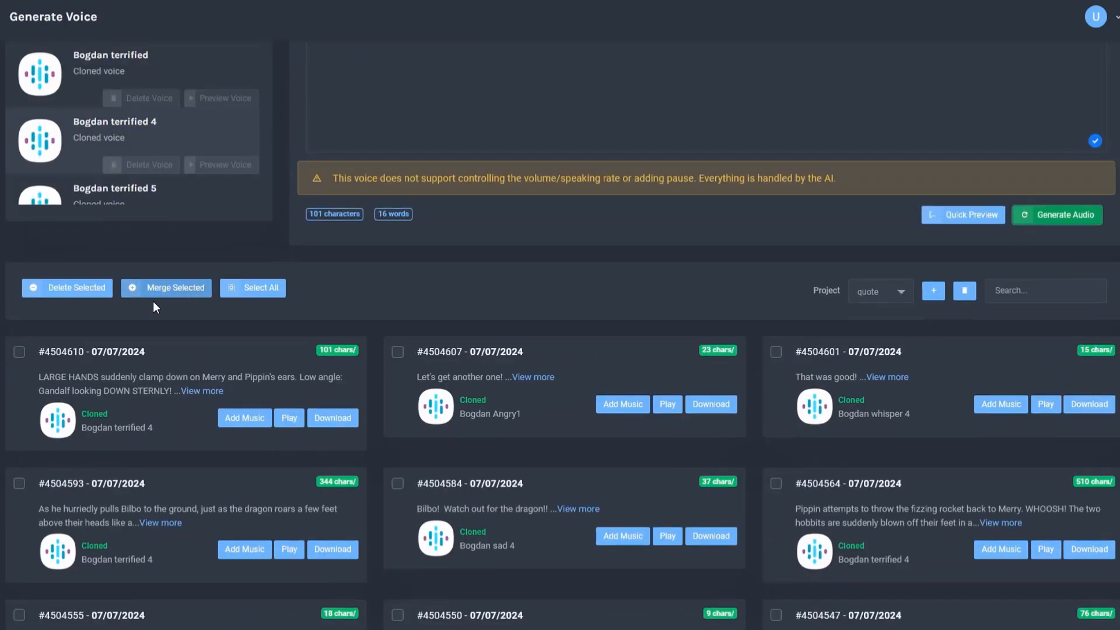
# Step: Select all eleven quote clips and review their merge order down to the Merge Name field
pyautogui.click(259, 288)
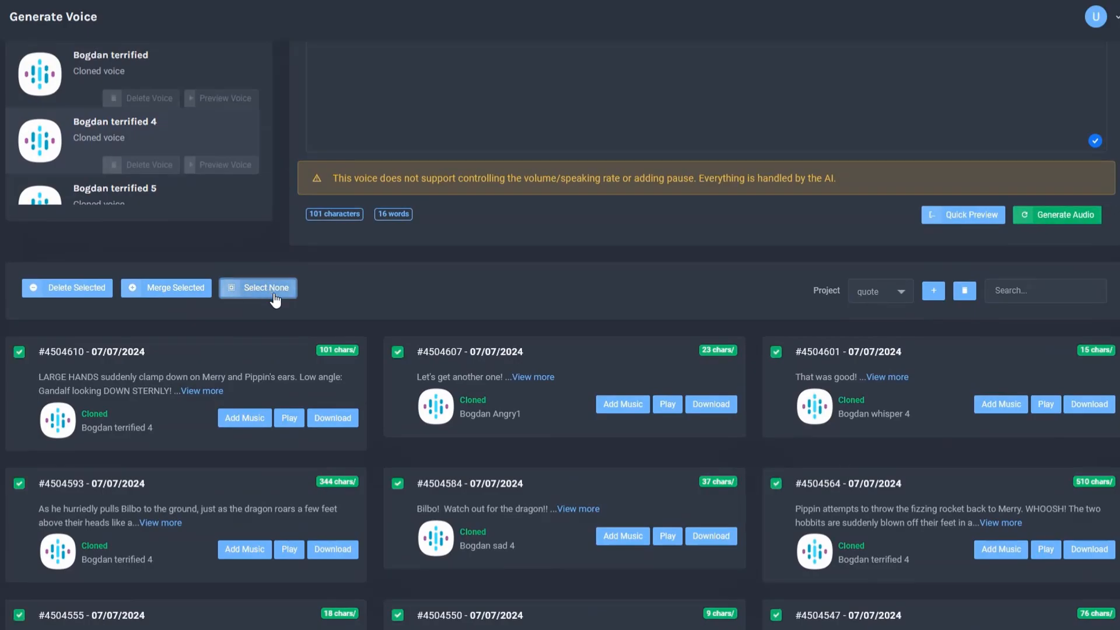
pyautogui.click(165, 287)
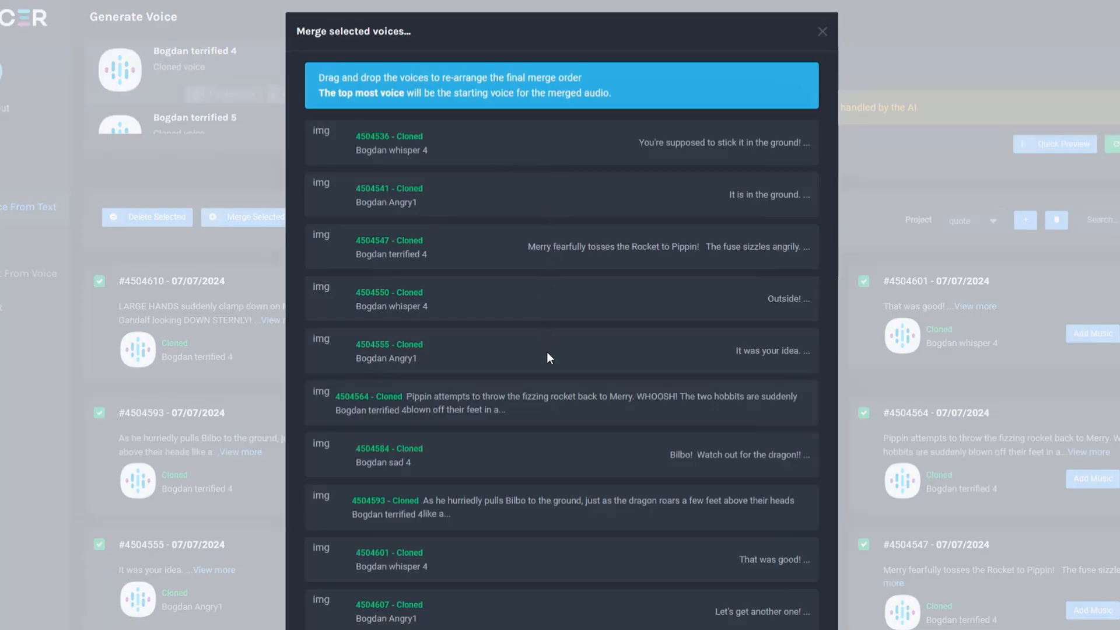
pyautogui.moveTo(446, 227)
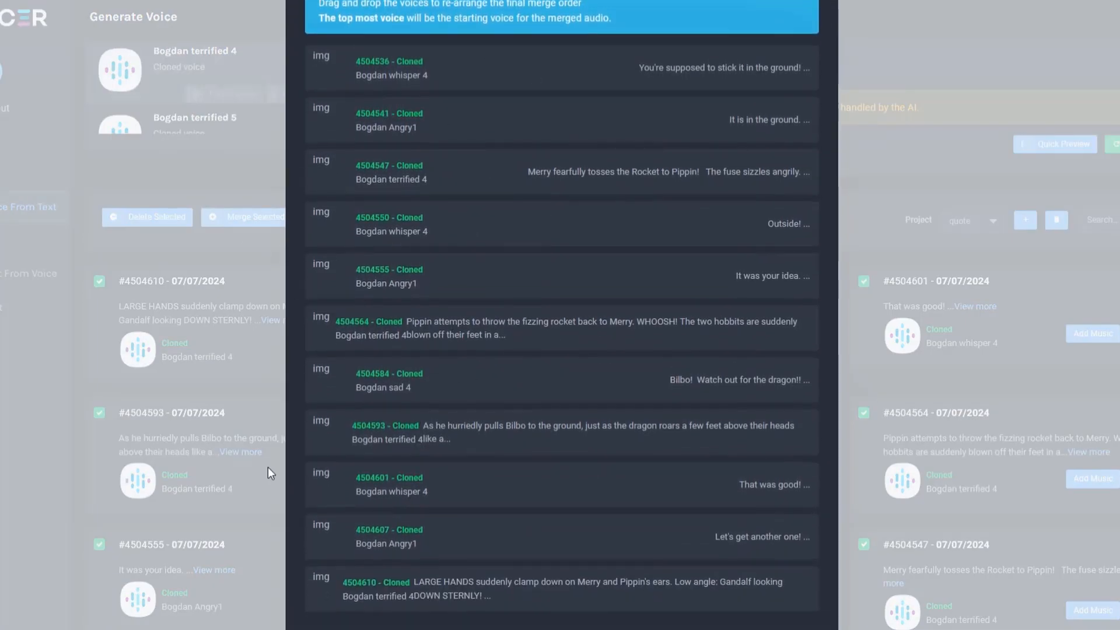
pyautogui.moveTo(100, 429)
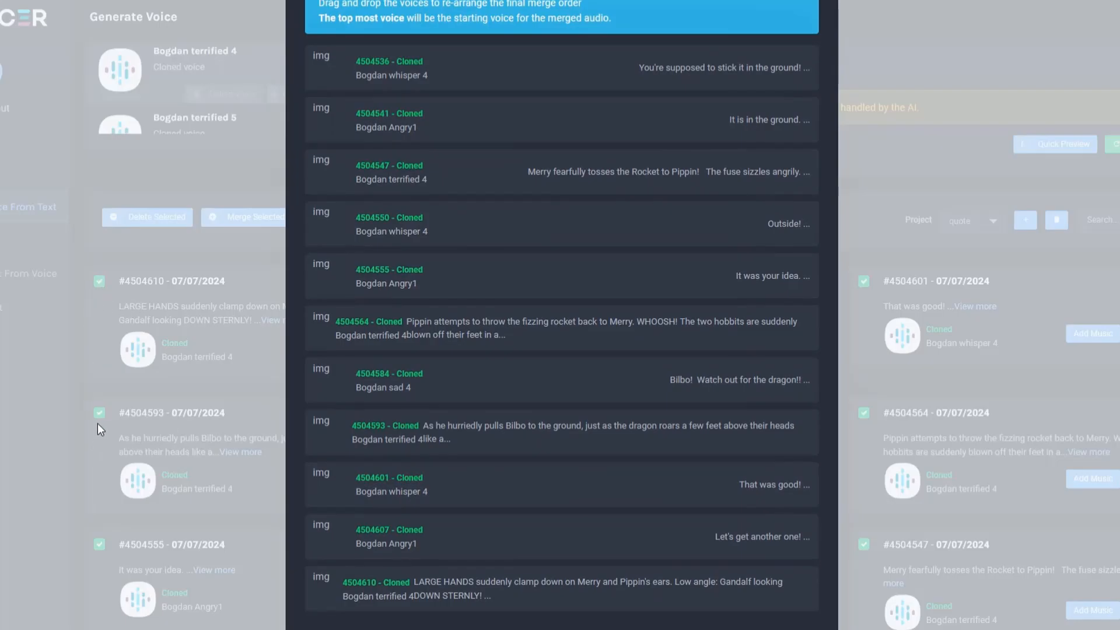
pyautogui.moveTo(431, 259)
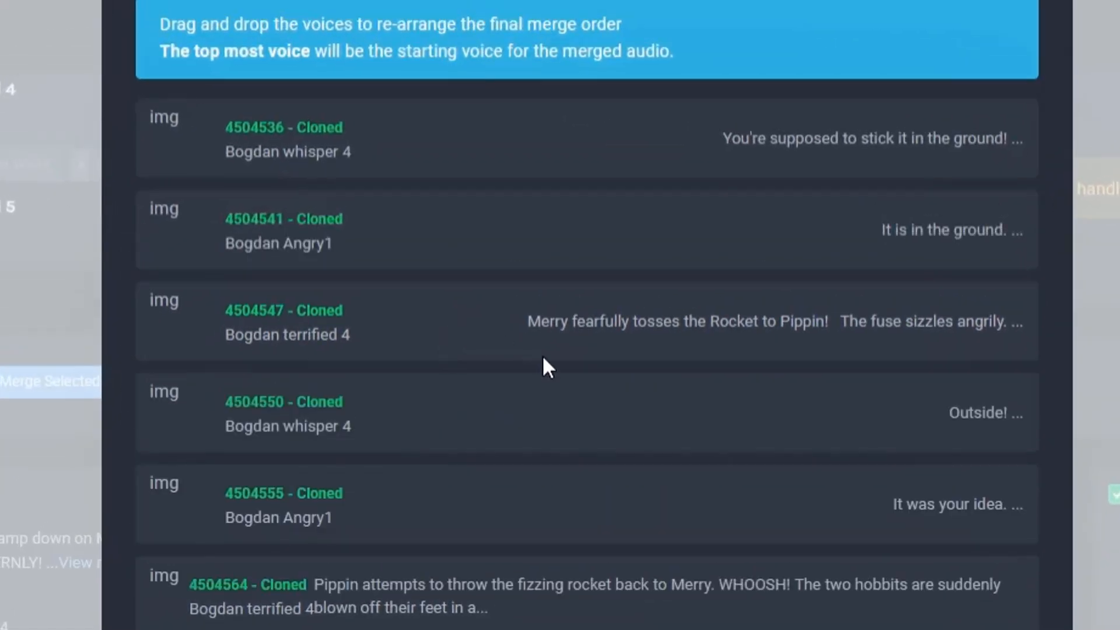
pyautogui.scroll(-3)
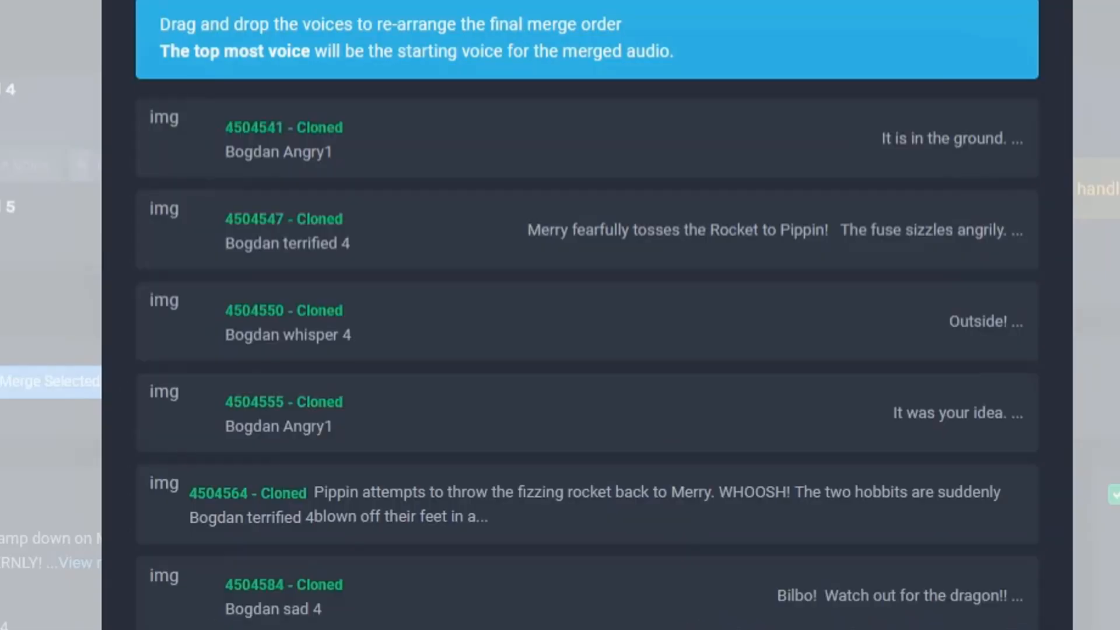
pyautogui.scroll(-3)
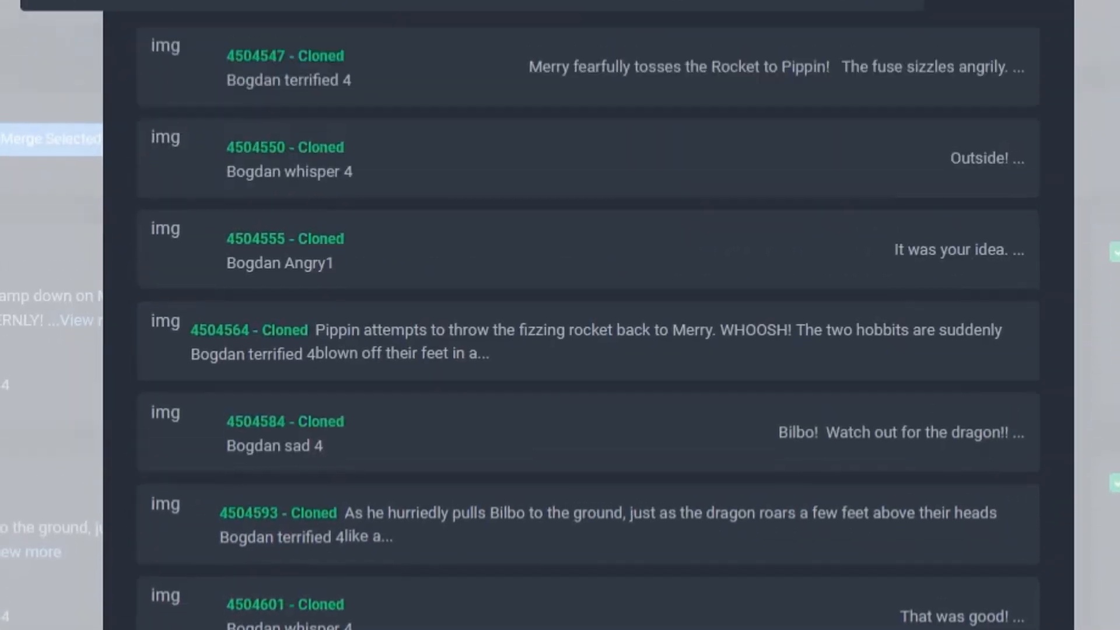
pyautogui.scroll(3)
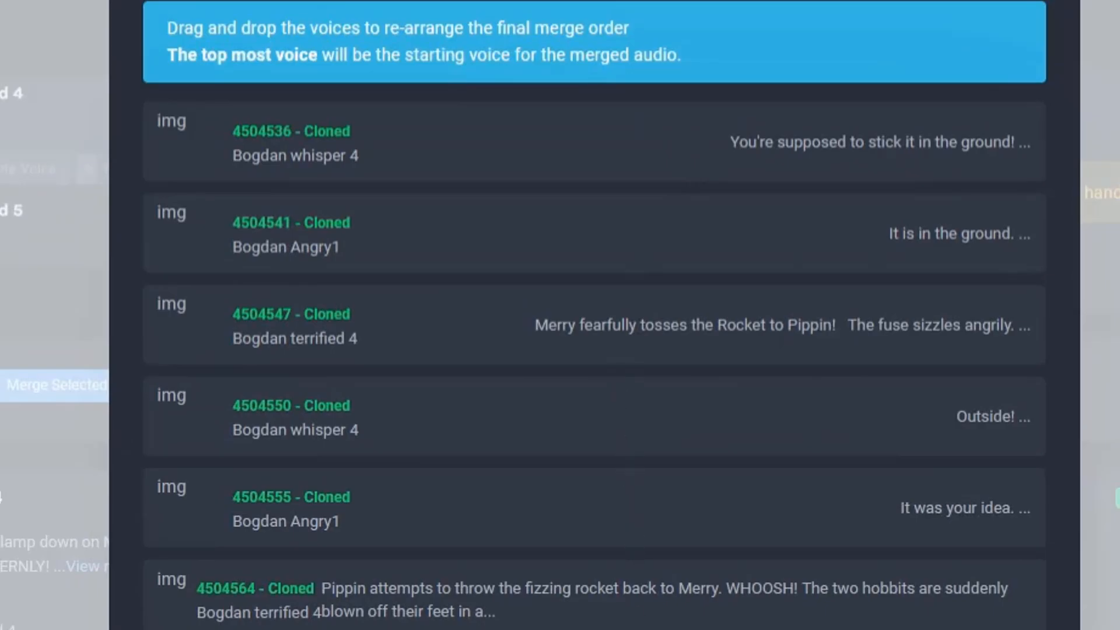
pyautogui.scroll(-3)
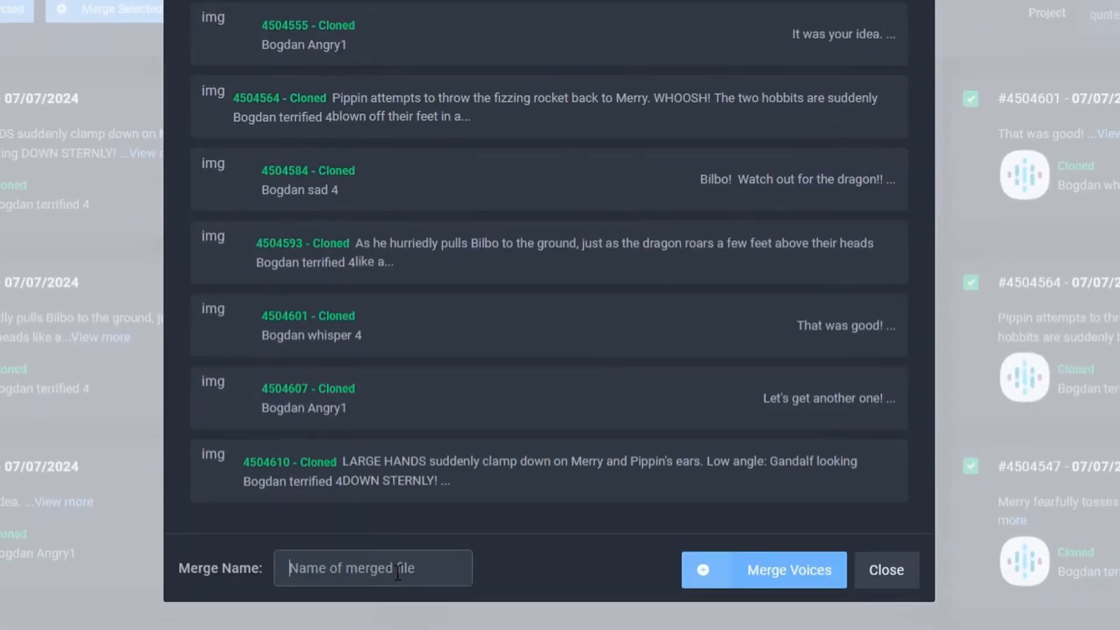
# Step: Merge the selected clips into one voice named 'the shire' and confirm the finished message
pyautogui.write('the shire')
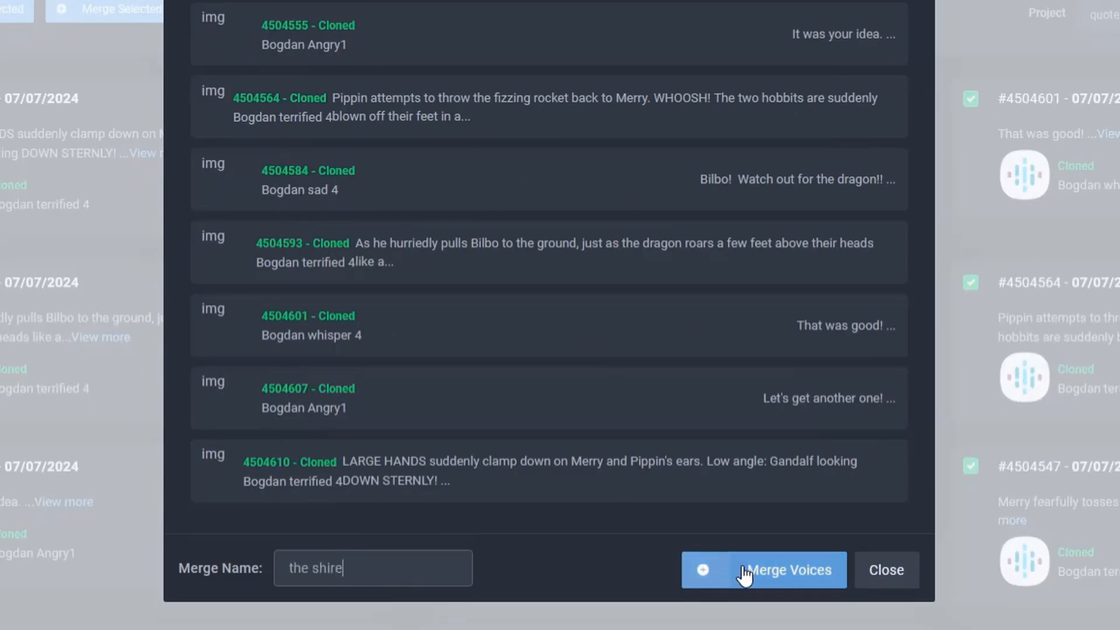
pyautogui.click(763, 571)
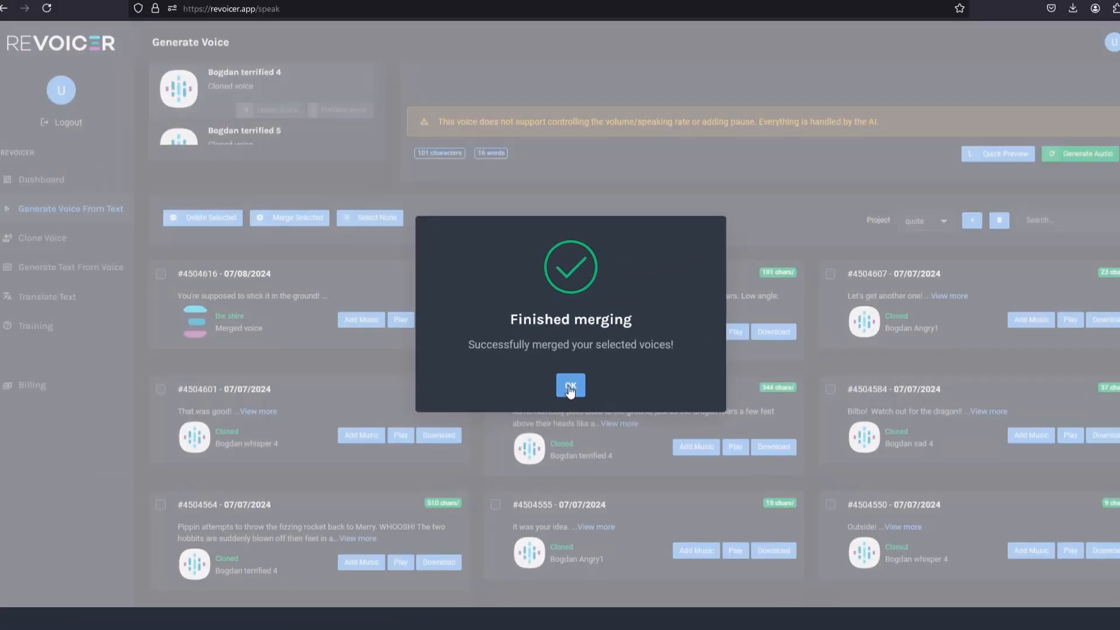
pyautogui.click(571, 385)
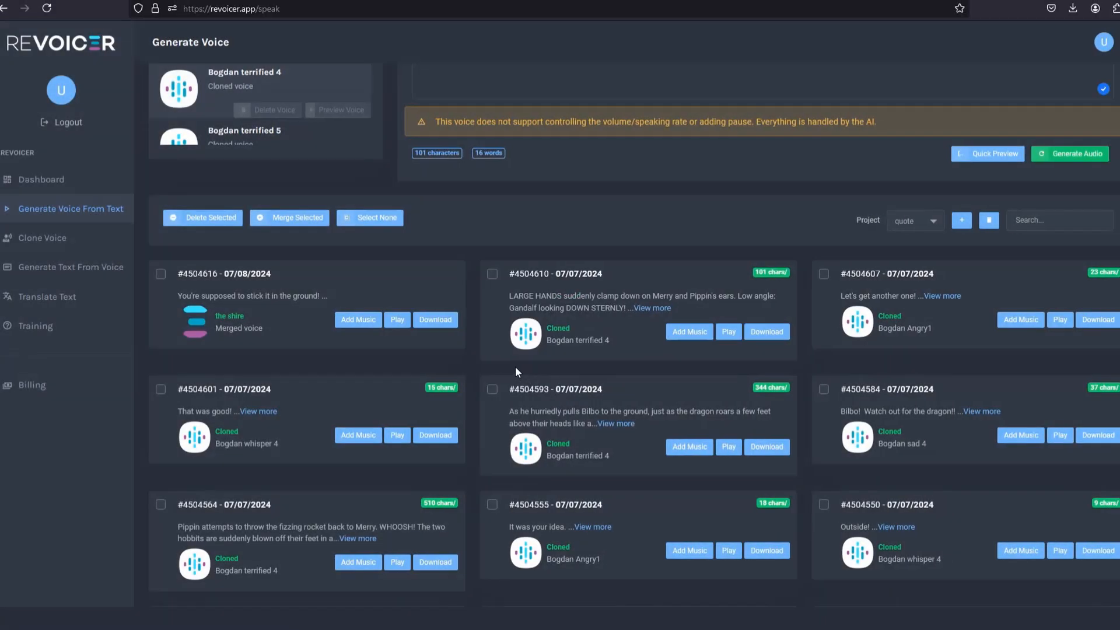
pyautogui.moveTo(518, 361)
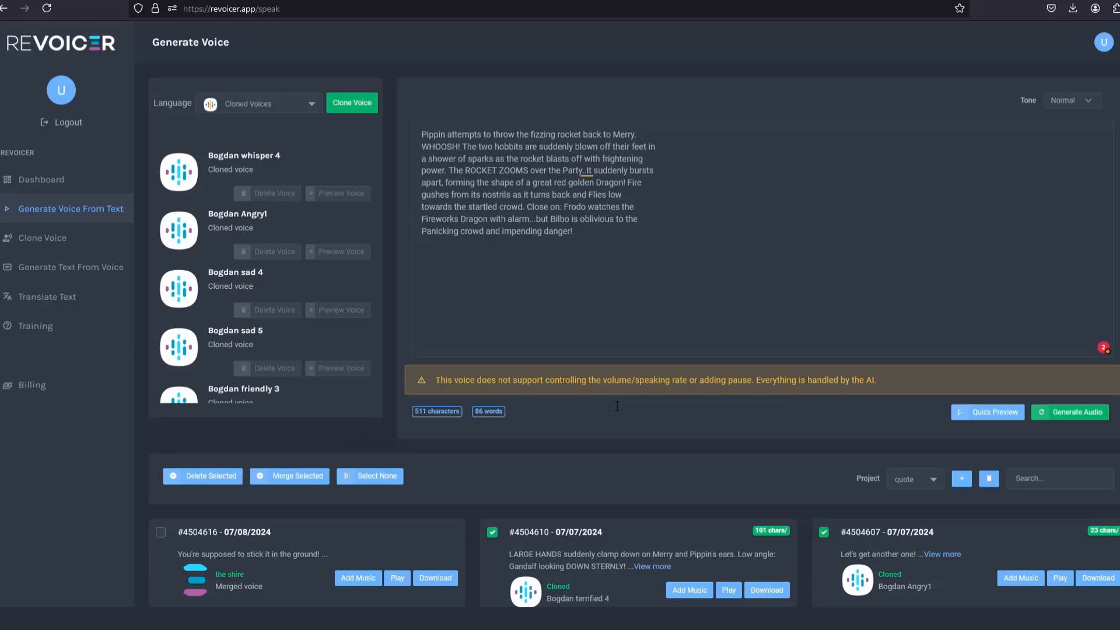
pyautogui.moveTo(703, 372)
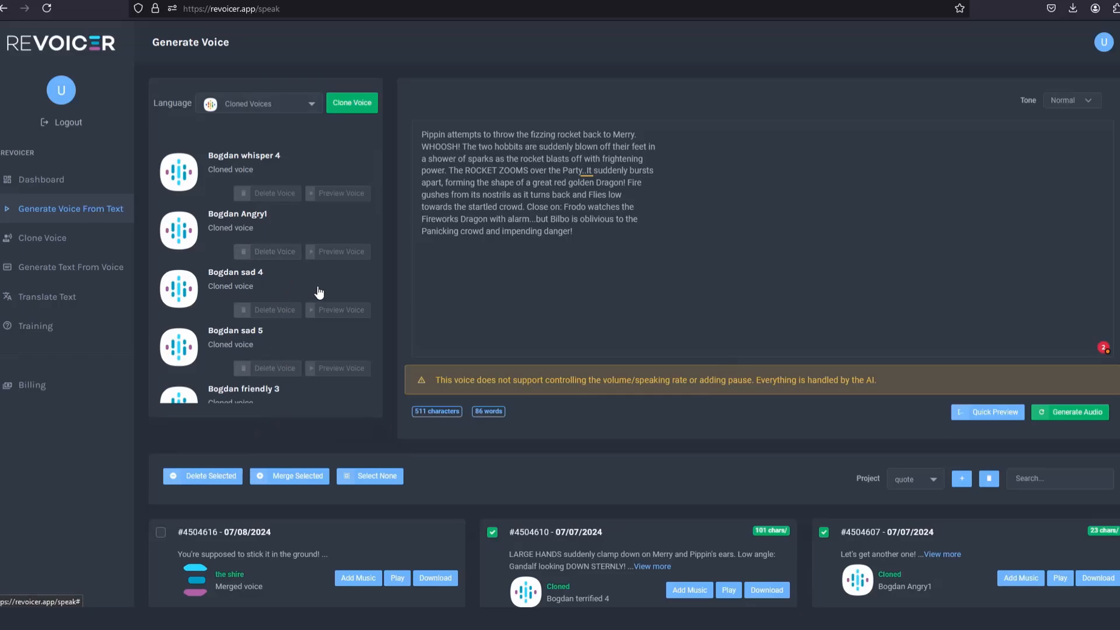
pyautogui.scroll(-3)
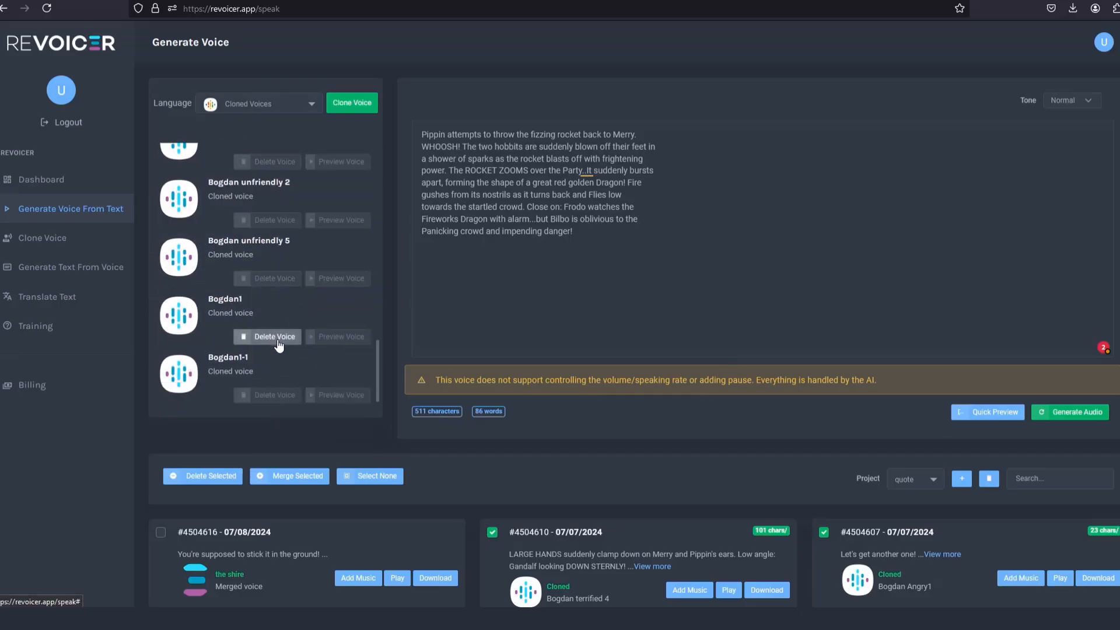
pyautogui.scroll(3)
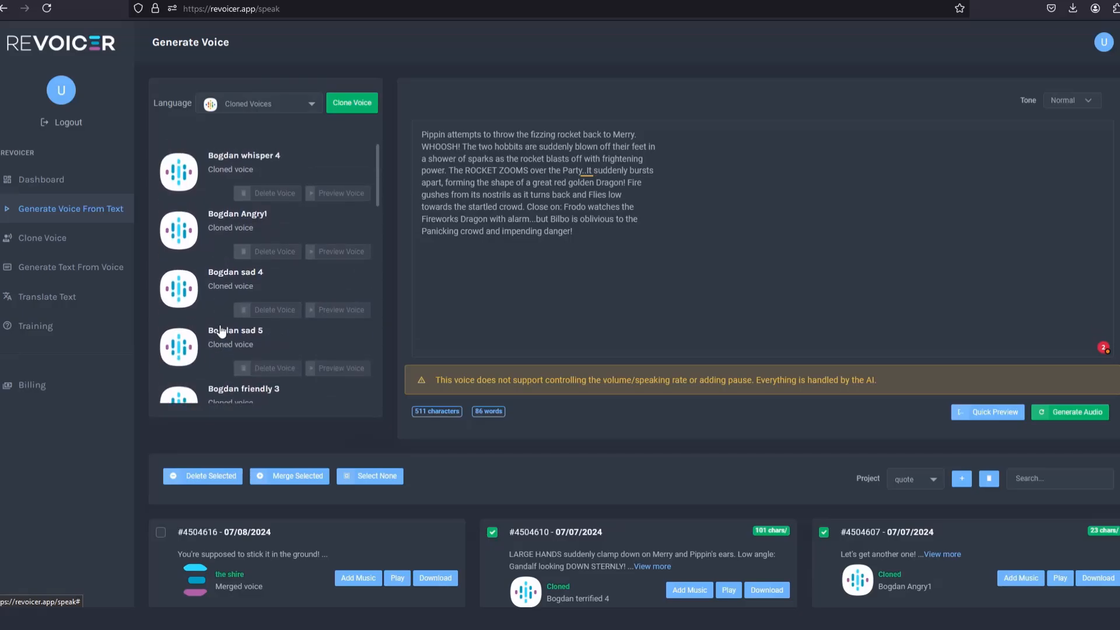
pyautogui.moveTo(282, 215)
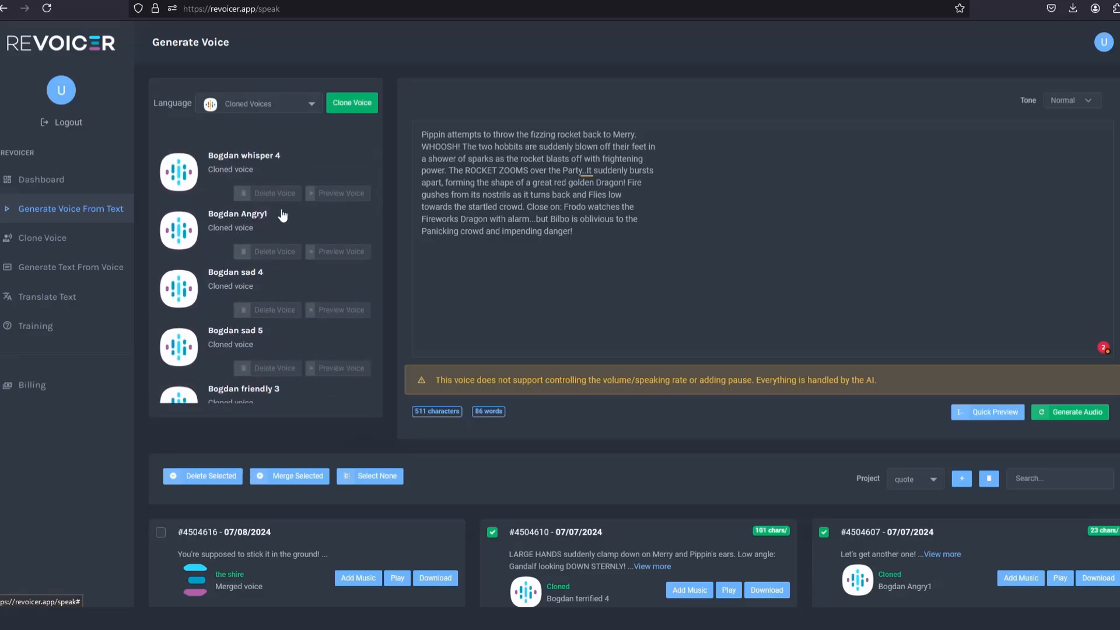
pyautogui.moveTo(222, 336)
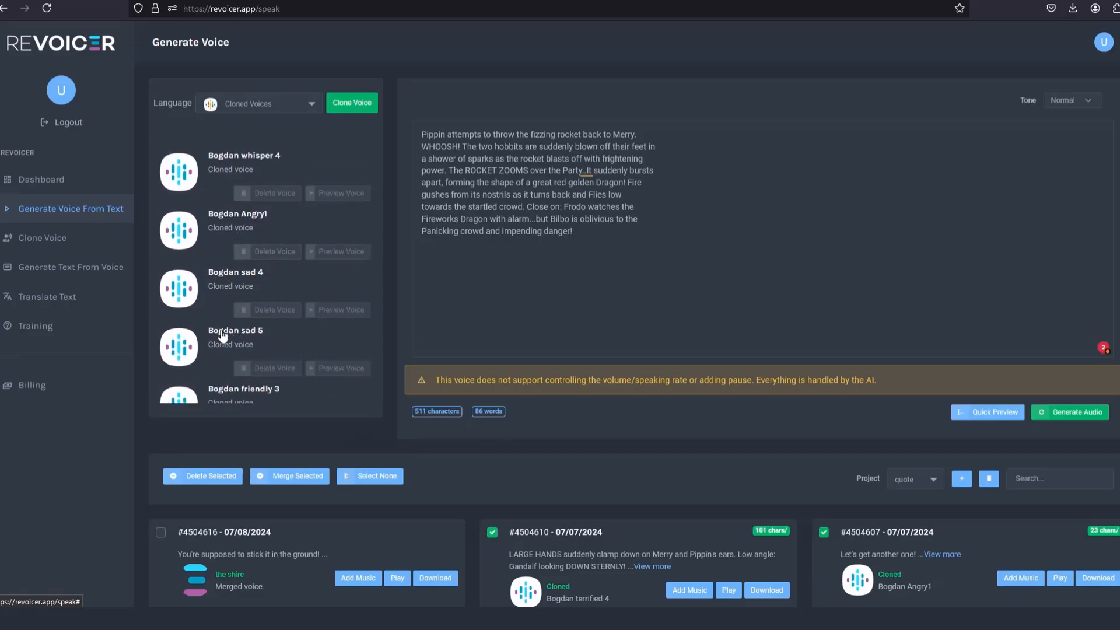
pyautogui.scroll(-3)
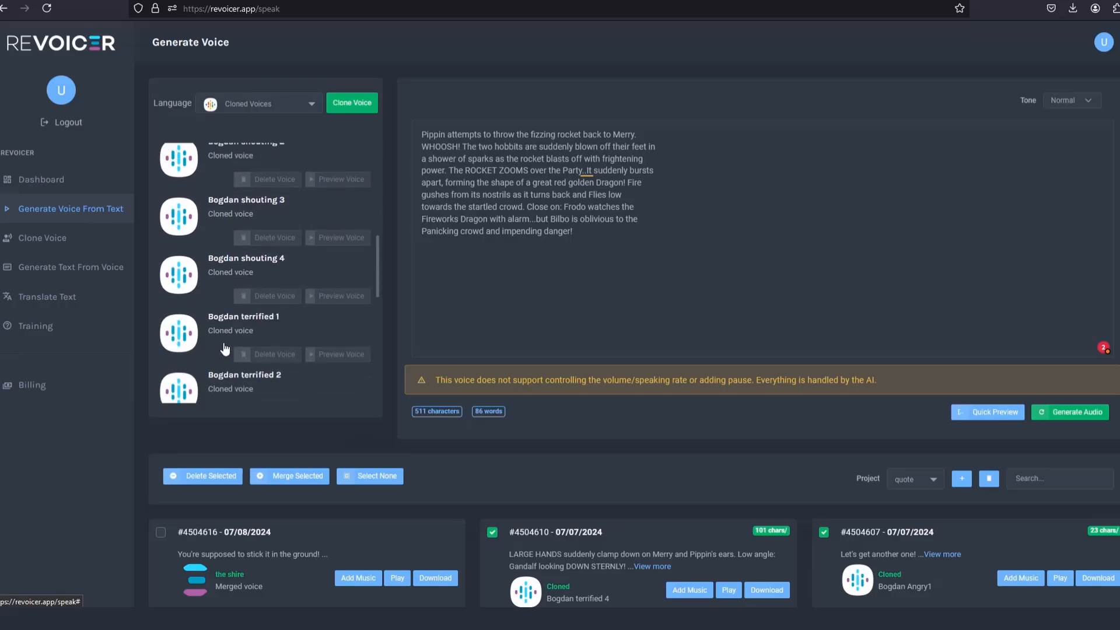
pyautogui.scroll(-3)
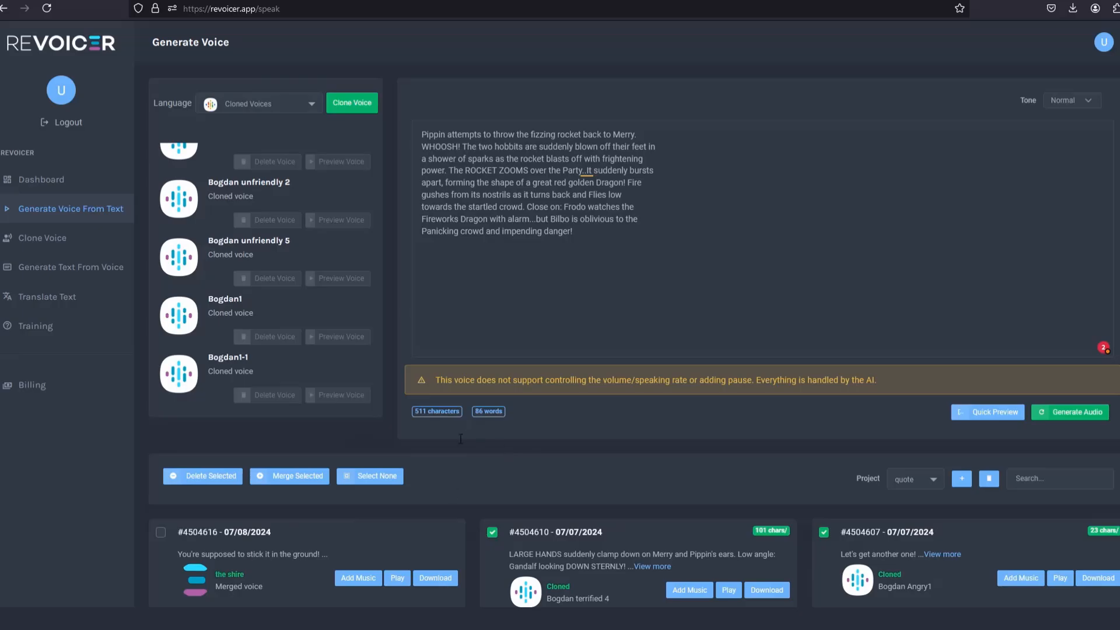
pyautogui.moveTo(606, 380)
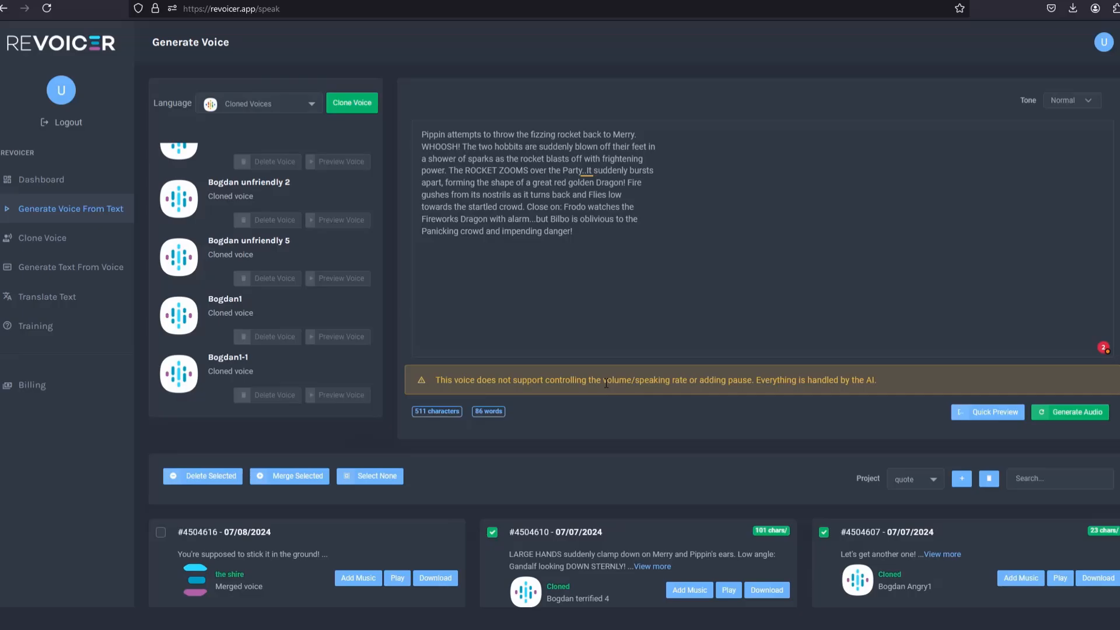
pyautogui.moveTo(226, 445)
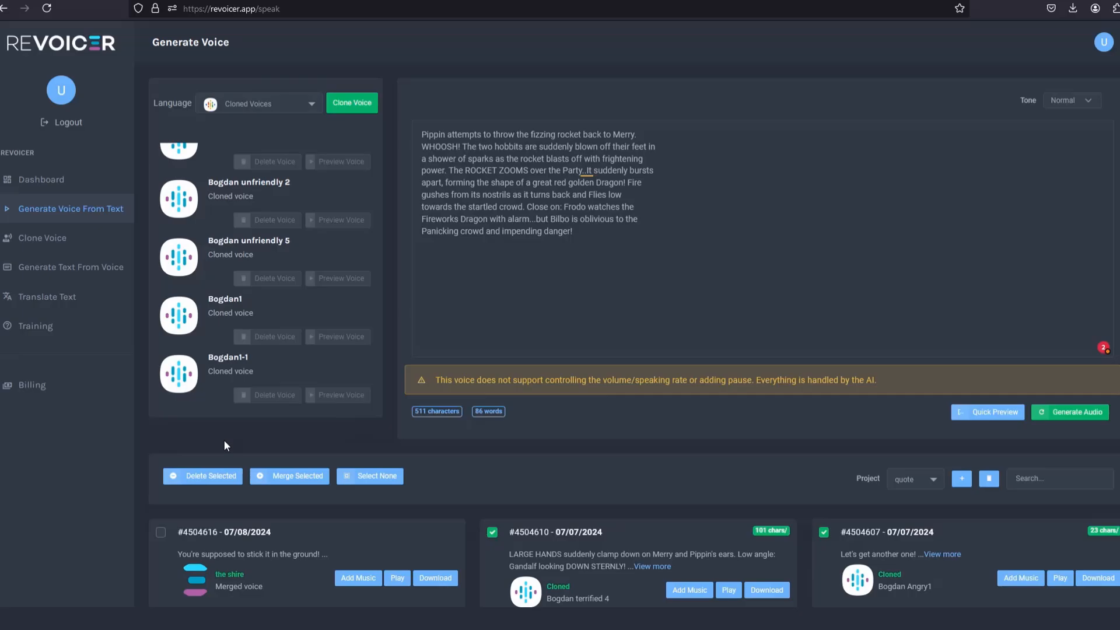